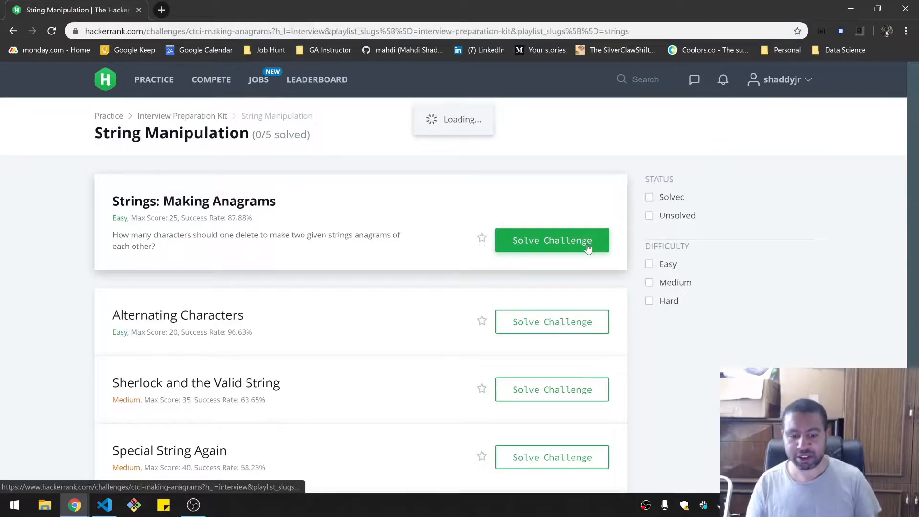
Start the Strings: Making Anagrams challenge from the String Manipulation list.
{"action": "left_click", "coordinate": [551, 240]}
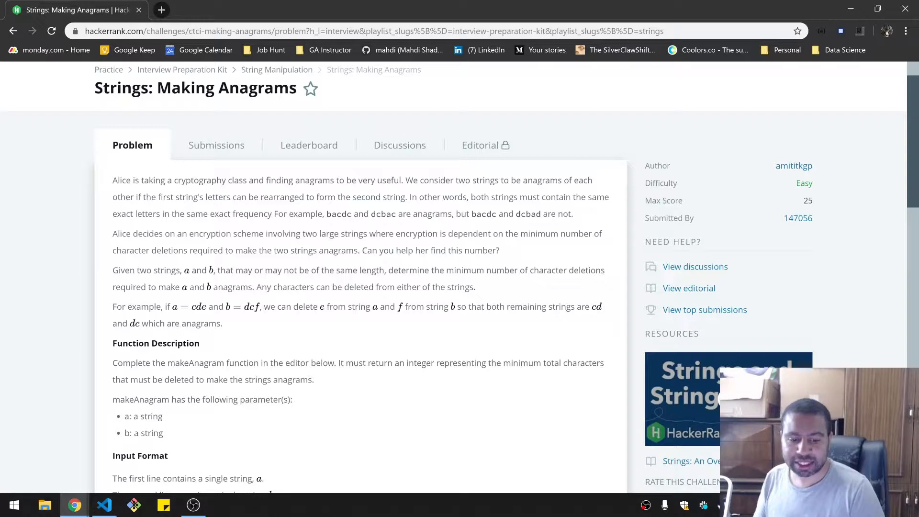
Highlight the example word dcbad while reading, then move down to the JavaScript editor.
{"action": "double_click", "coordinate": [527, 213]}
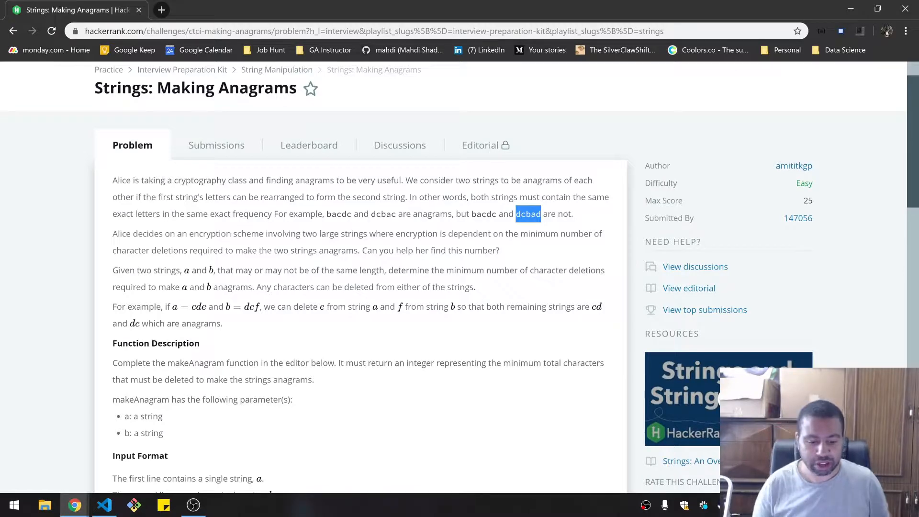
{"action": "scroll", "scroll_direction": "down", "scroll_amount": 3}
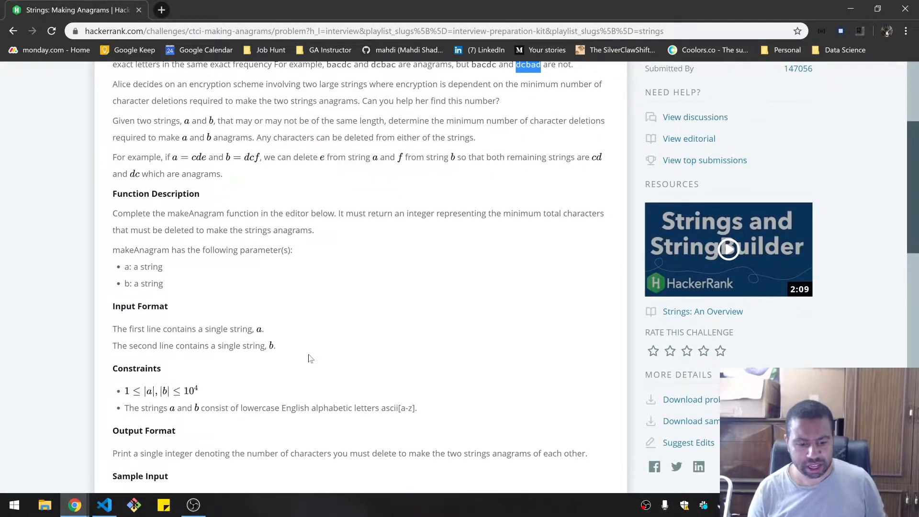
{"action": "scroll", "scroll_direction": "down", "scroll_amount": 3}
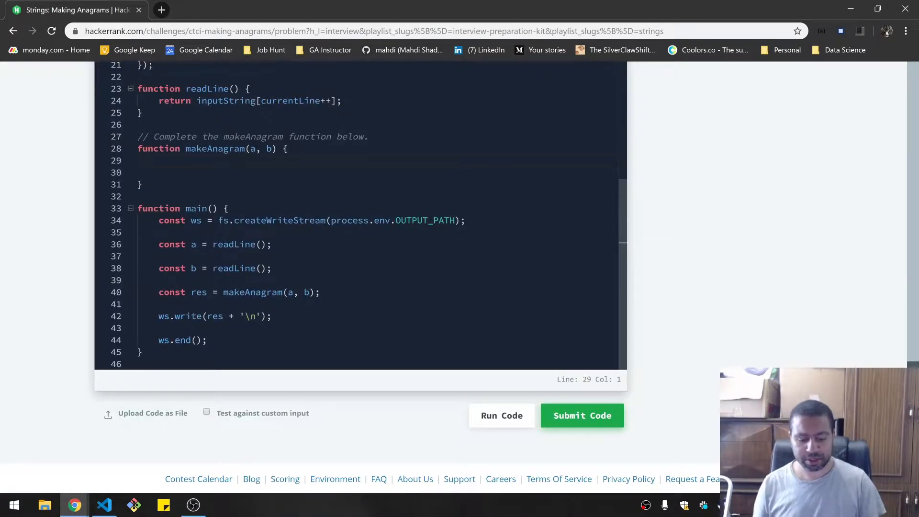
Write the planning comment '// find number of same characters in both' inside makeAnagram.
{"action": "type", "text": "//"}
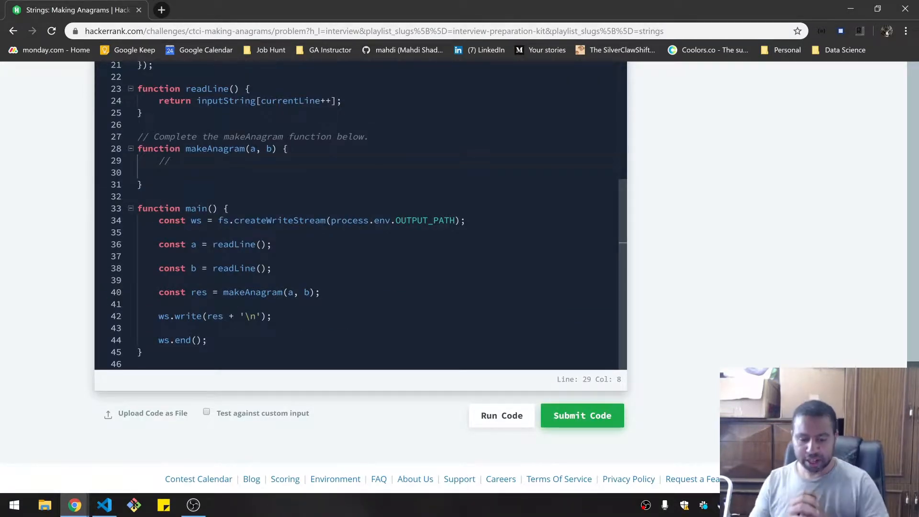
{"action": "type", "text": "find number of"}
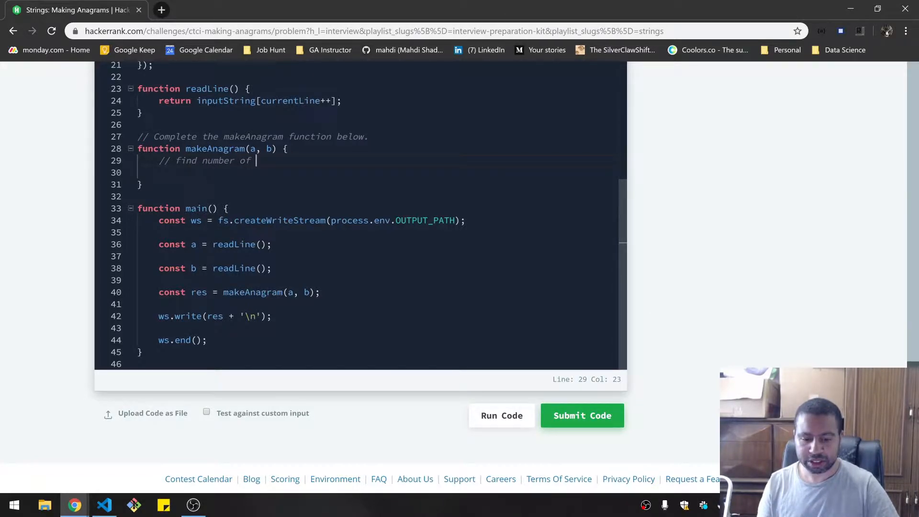
{"action": "type", "text": "different"}
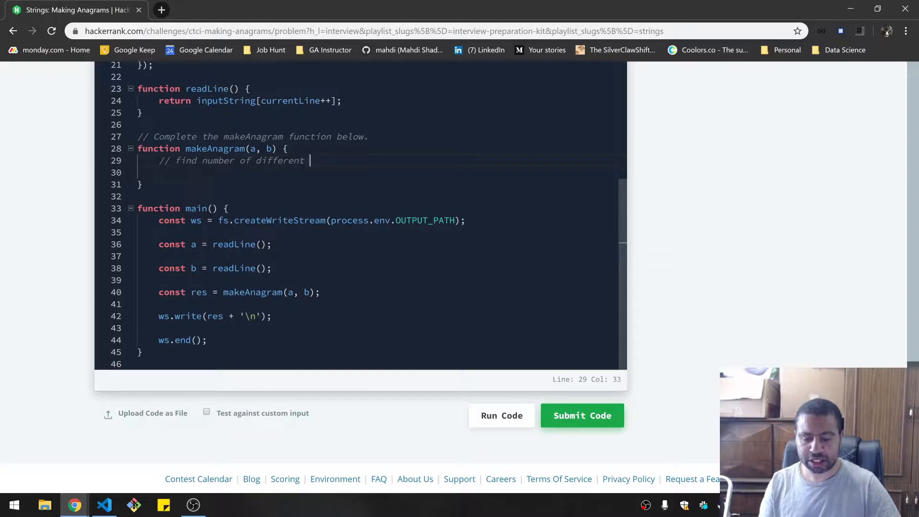
{"action": "type", "text": "charact"}
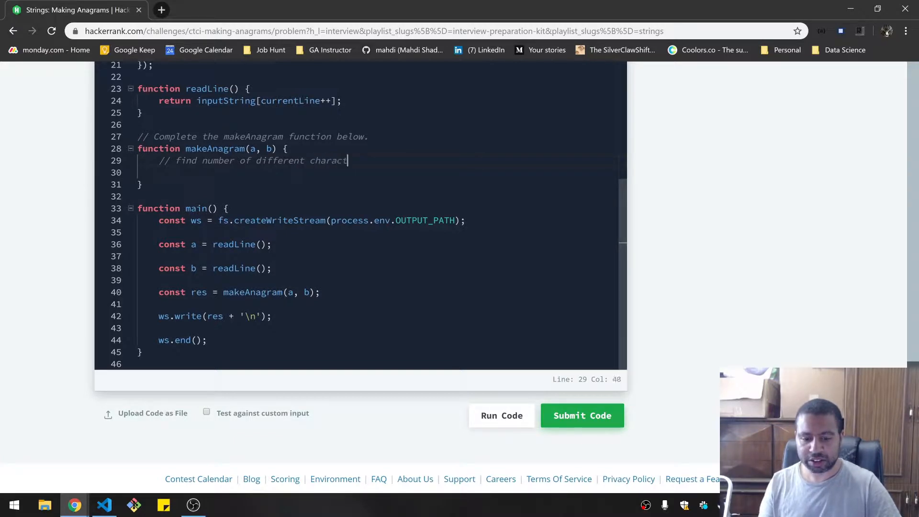
{"action": "type", "text": "ers in both"}
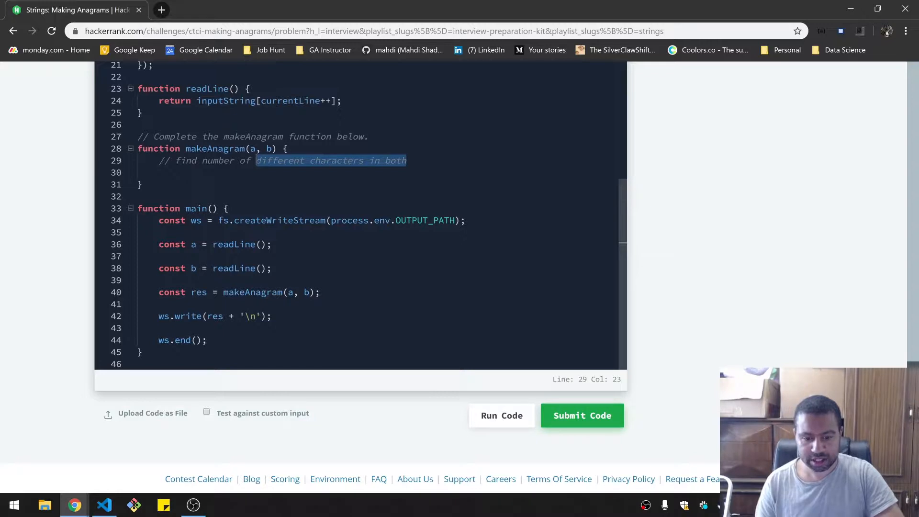
{"action": "type", "text": "same charc"}
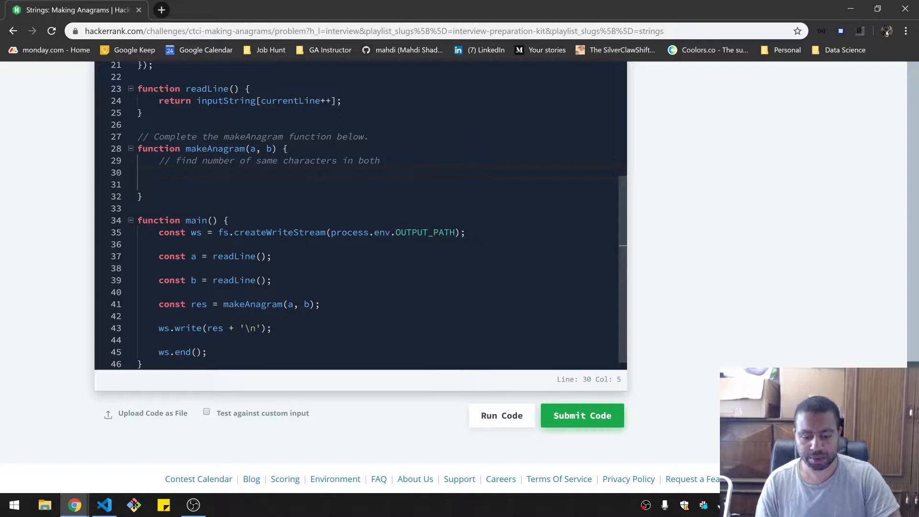
Declare 'const larger = a.length > b.length ? a : b;' to pick the longer string.
{"action": "type", "text": "const larg"}
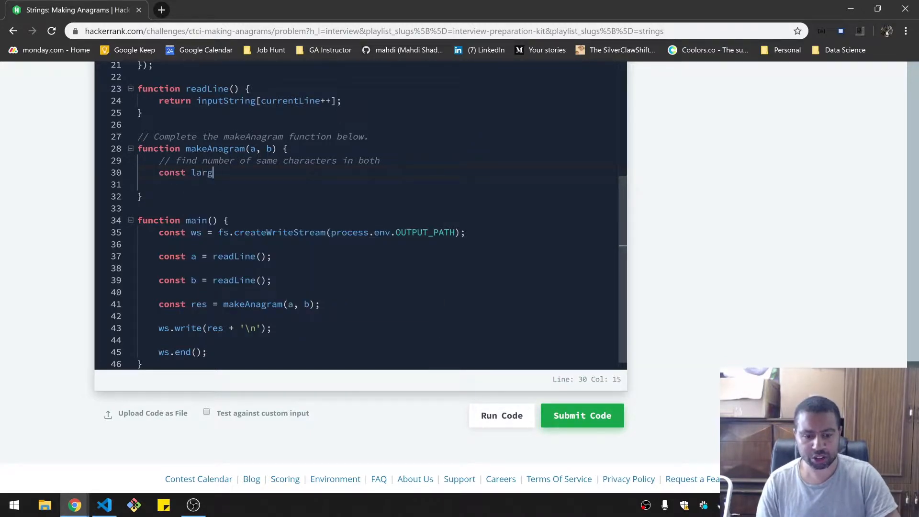
{"action": "type", "text": "er ="}
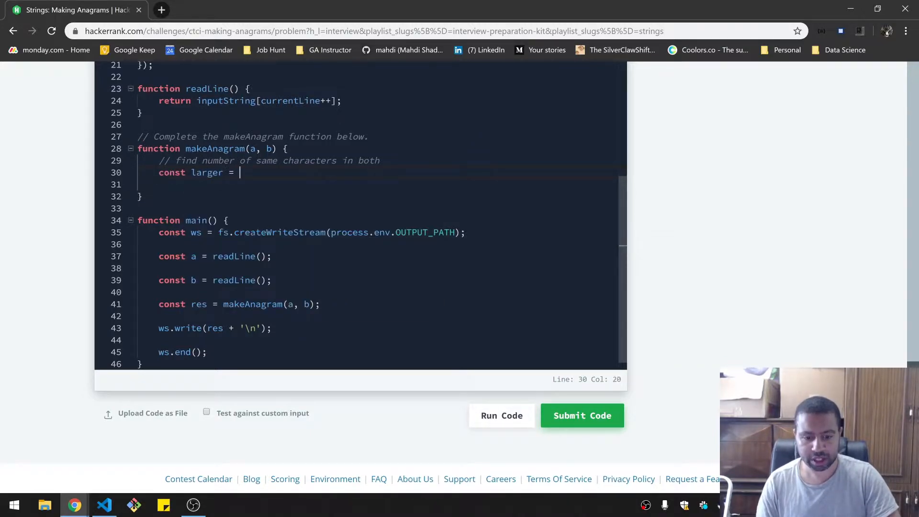
{"action": "type", "text": "a.le"}
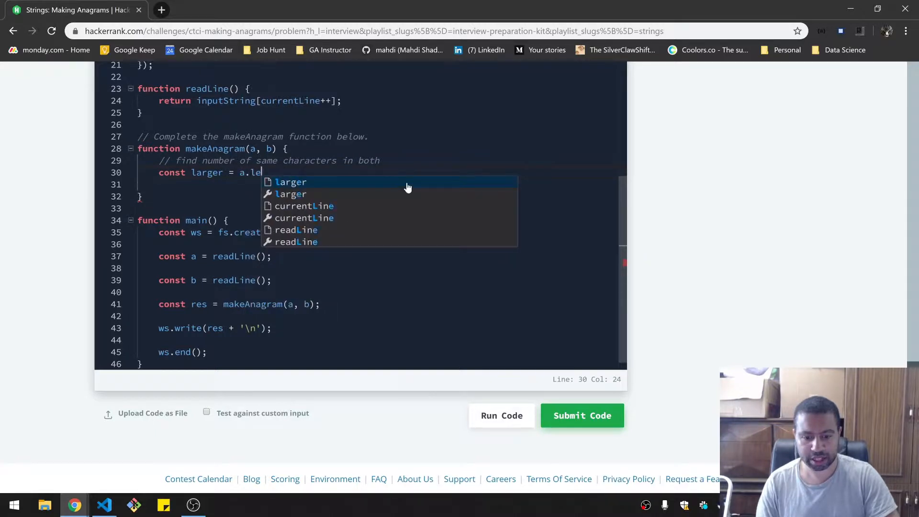
{"action": "type", "text": "ngth > b"}
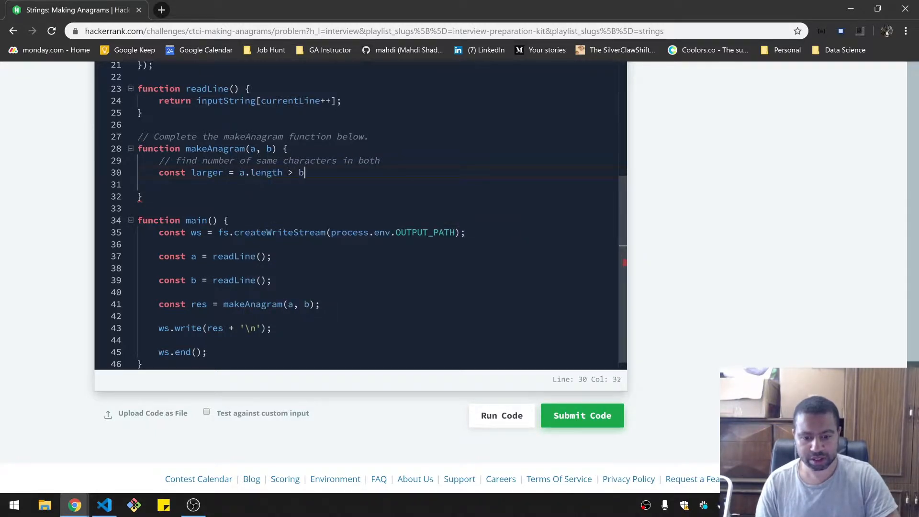
{"action": "type", "text": ".legnth"}
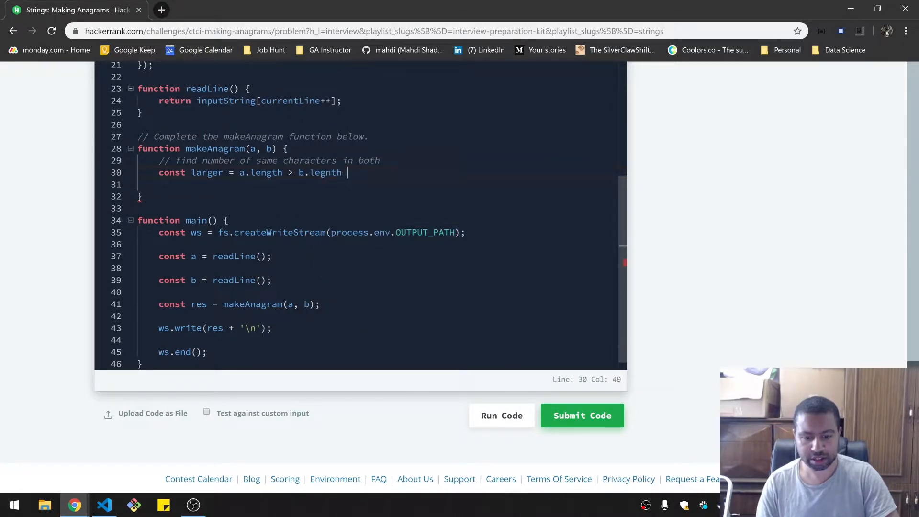
{"action": "type", "text": "?"}
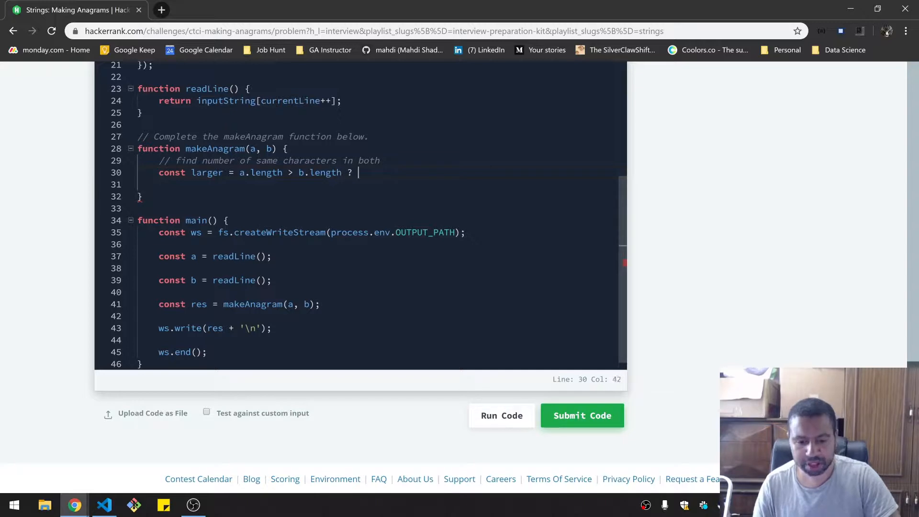
{"action": "type", "text": "a"}
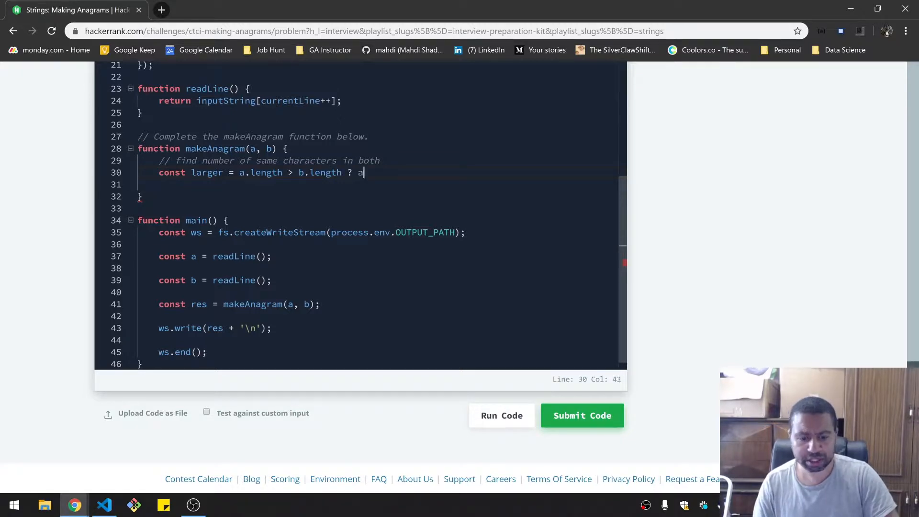
{"action": "type", "text": ": b;"}
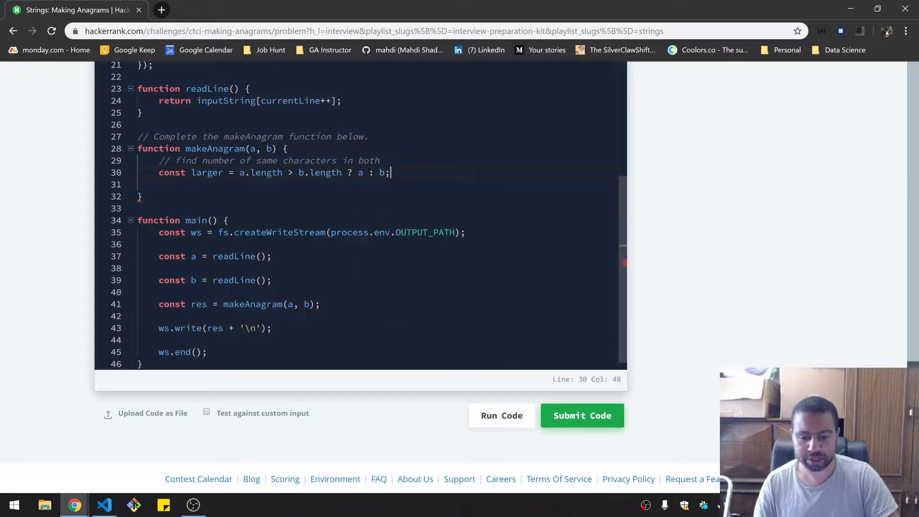
Add a comment about storing character counts for the larger string.
{"action": "type", "text": "// store character c"}
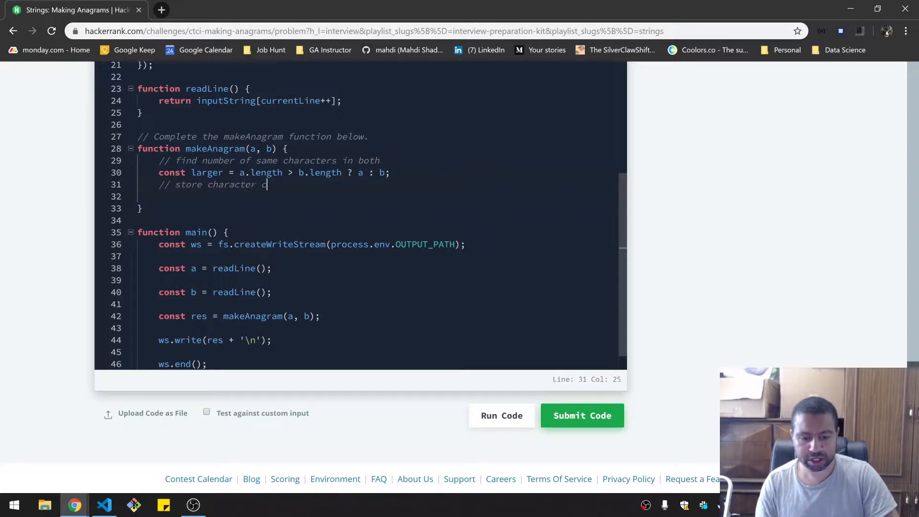
{"action": "type", "text": "ounts for larger string;"}
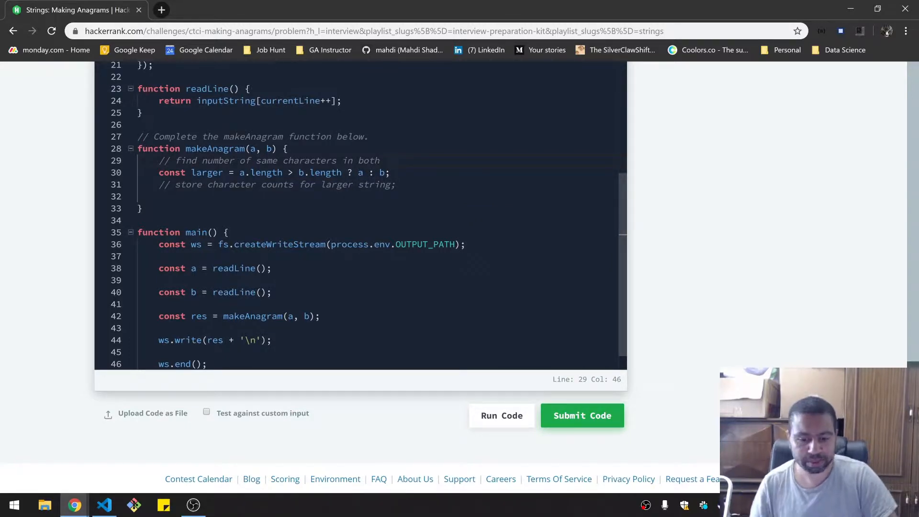
Declare 'const storage = {};' under the comment and begin a for loop stub.
{"action": "left_click", "coordinate": [139, 197]}
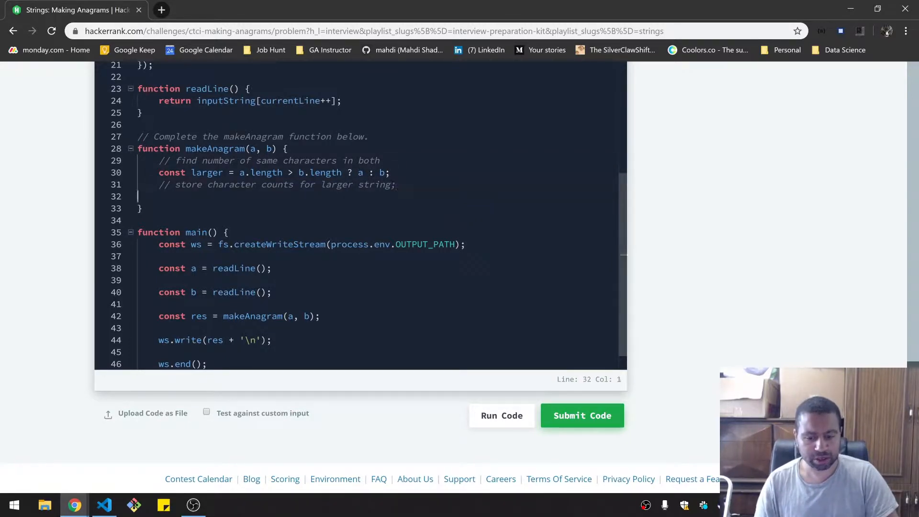
{"action": "type", "text": "const stor"}
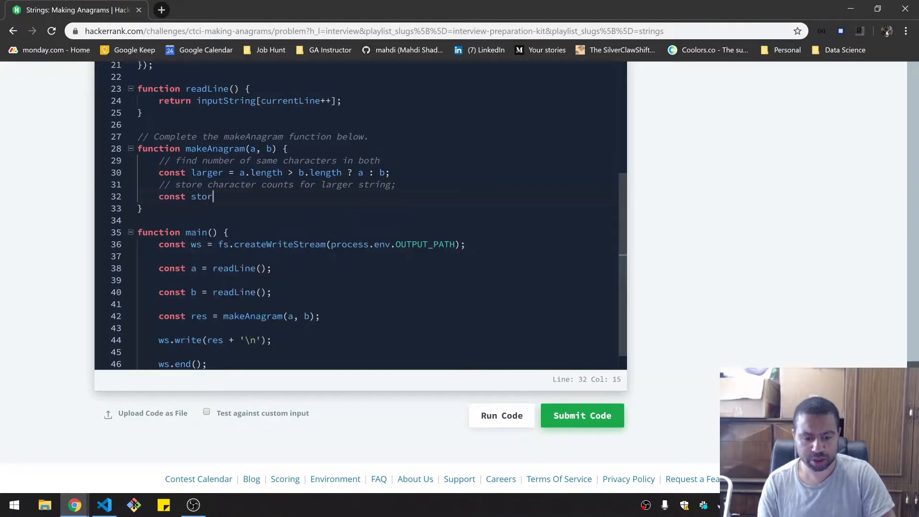
{"action": "type", "text": "age = {};"}
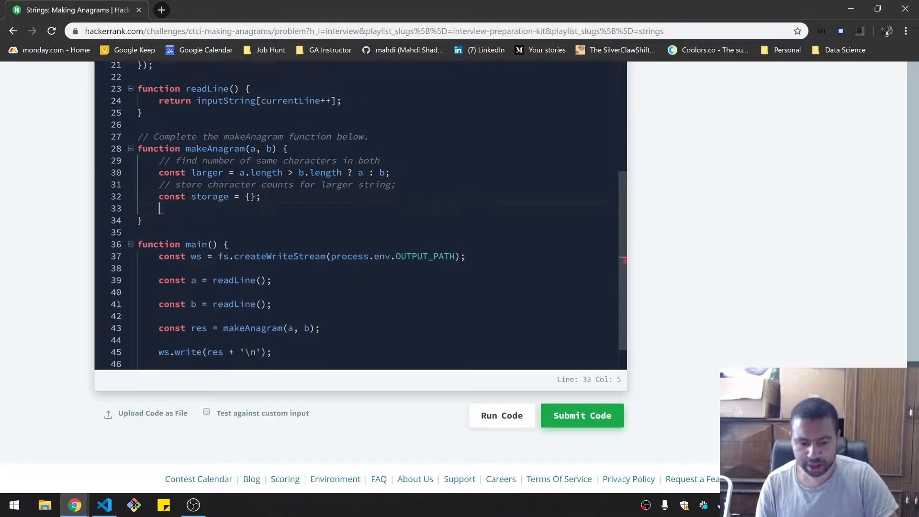
{"action": "key", "text": "enter"}
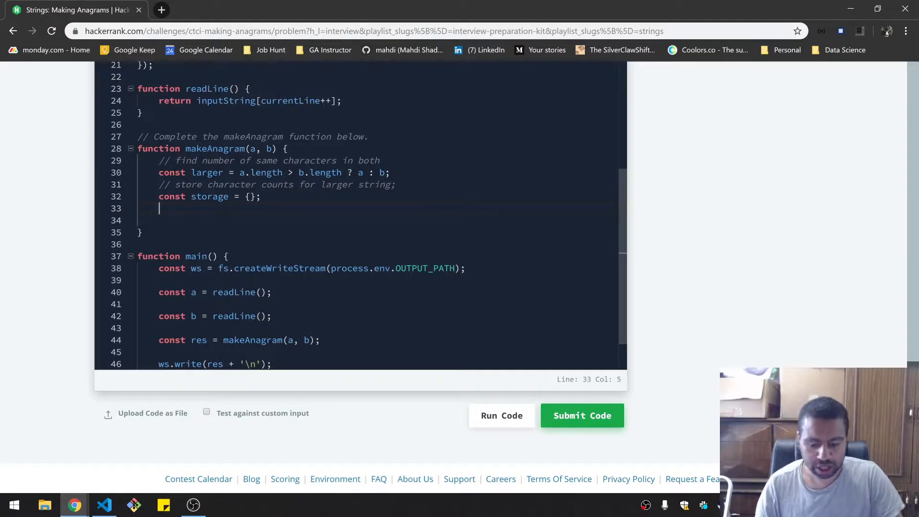
{"action": "type", "text": "for("}
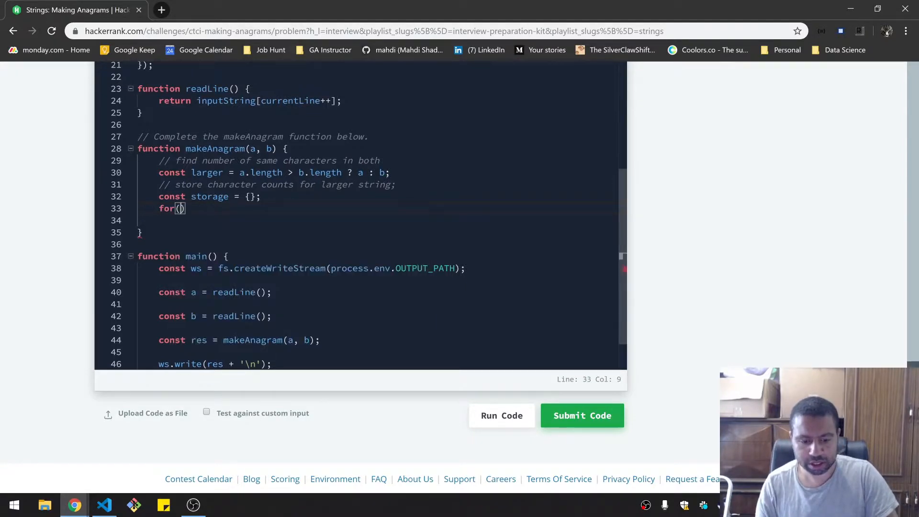
{"action": "type", "text": "const"}
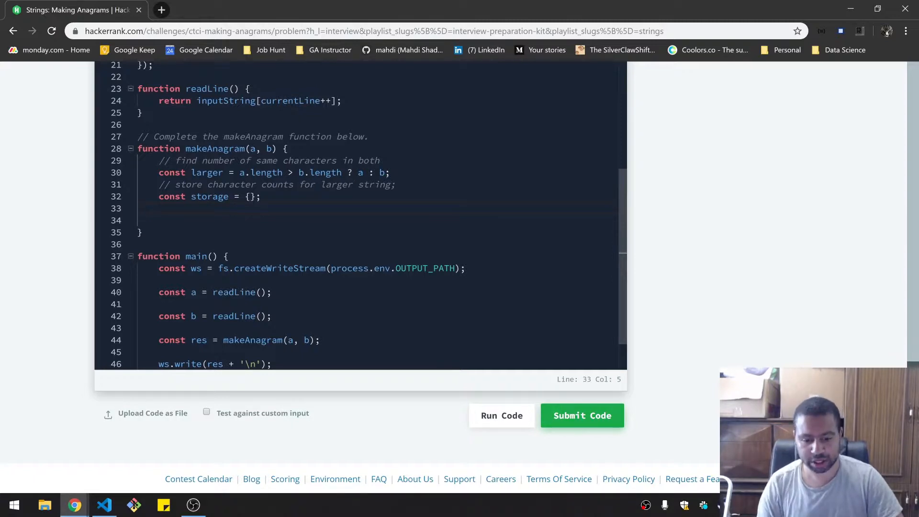
Add a comment about initializing a counter for similar characters.
{"action": "type", "text": "/"}
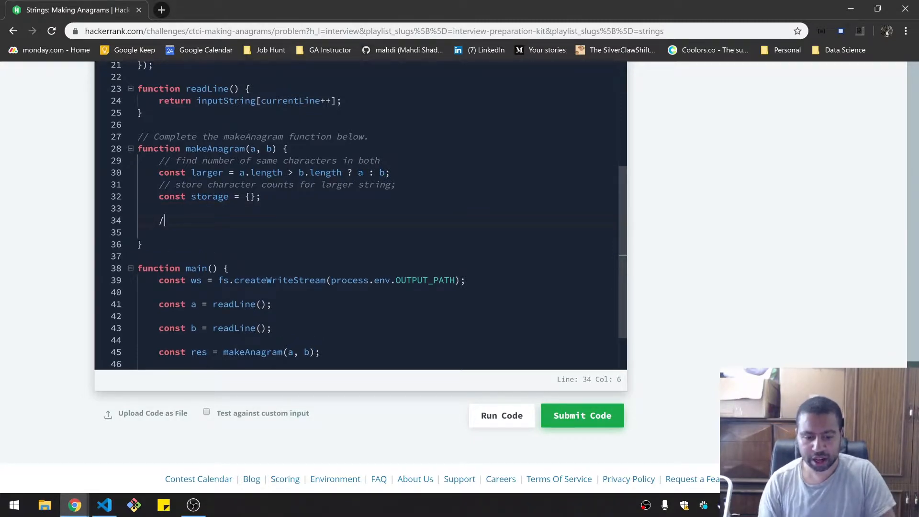
{"action": "type", "text": "/"}
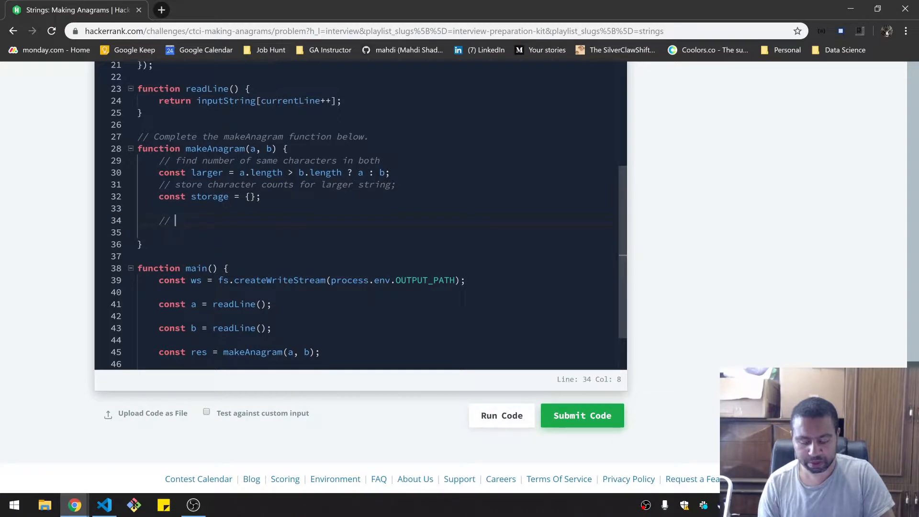
{"action": "type", "text": "initilize counter for similar characters"}
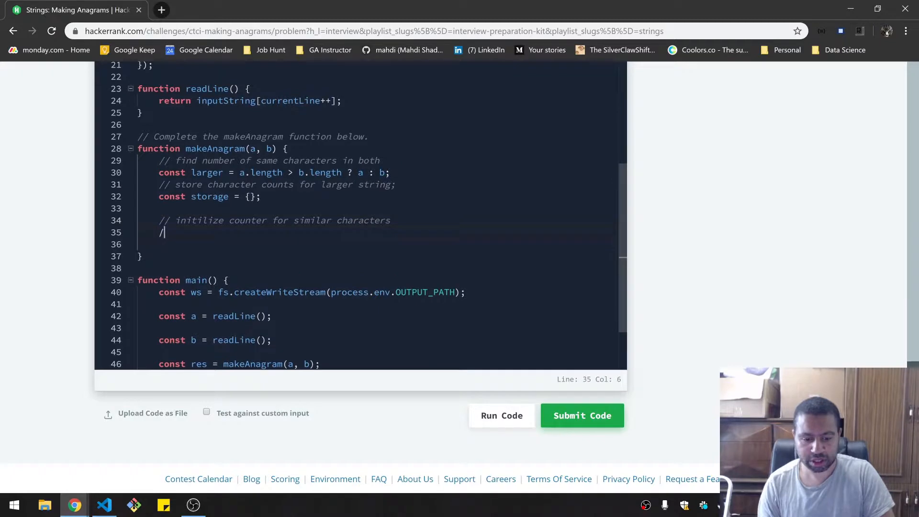
Add the comment '// loop through second/smaller string to find count of similar characters'.
{"action": "type", "text": "/"}
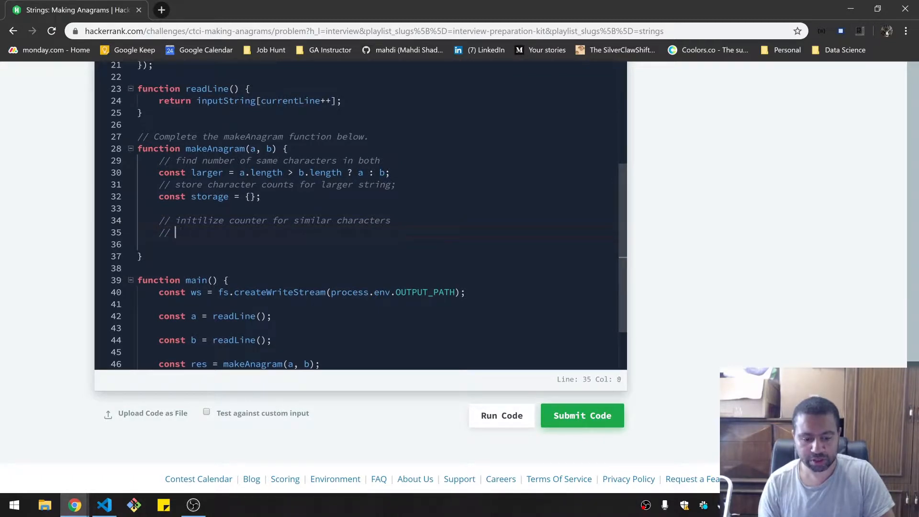
{"action": "type", "text": "loop through"}
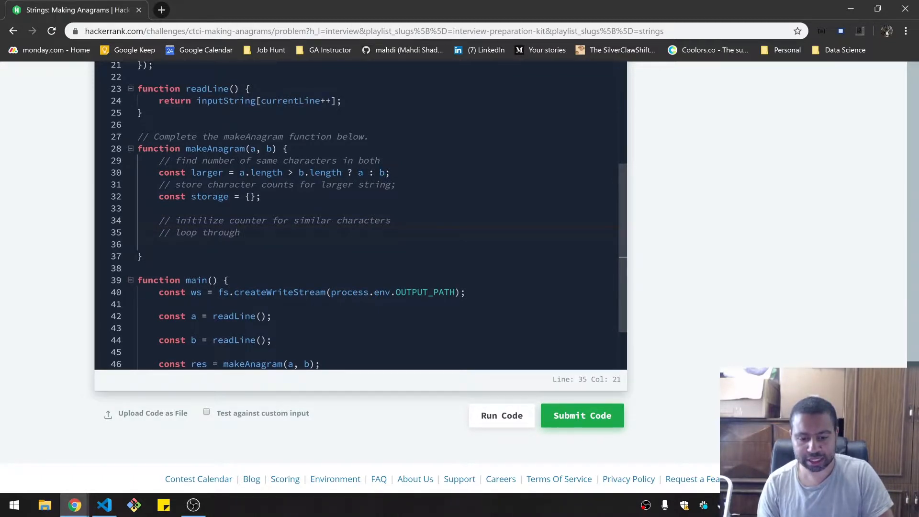
{"action": "type", "text": "second/"}
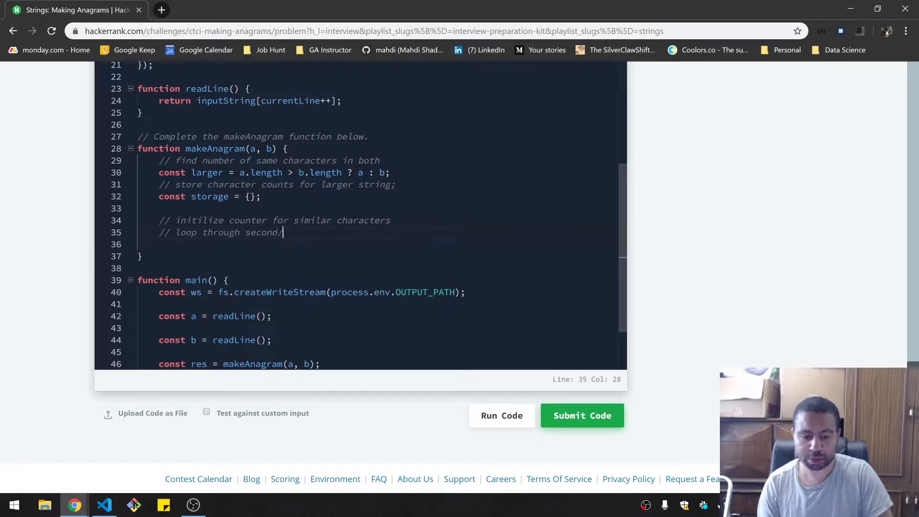
{"action": "type", "text": "smaller string to"}
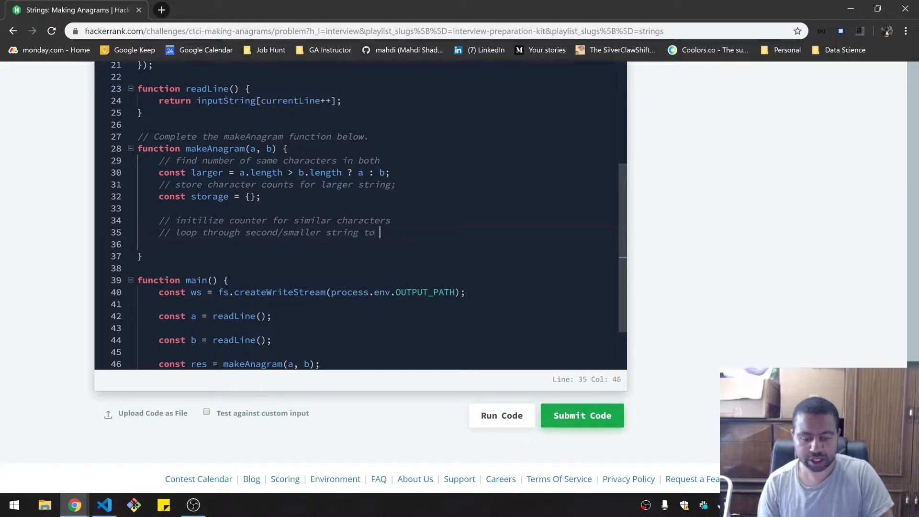
{"action": "type", "text": "find cou"}
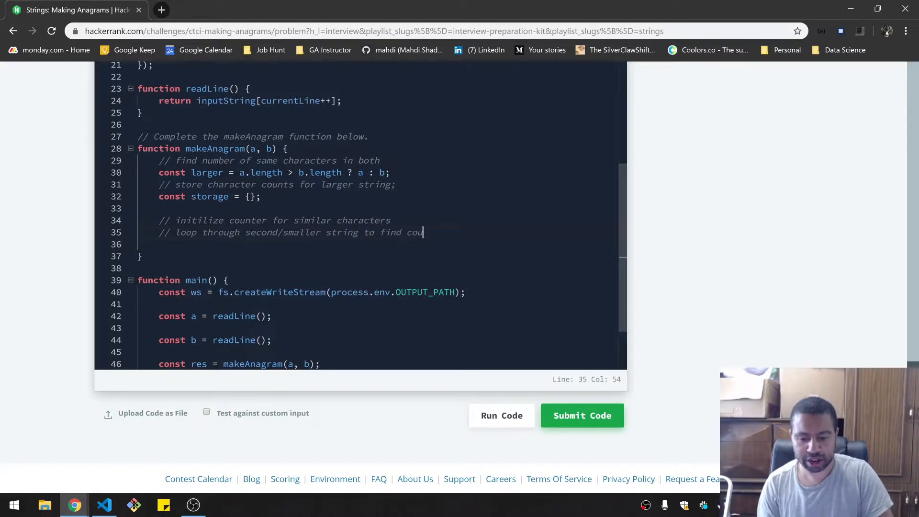
{"action": "type", "text": "nt of silmilar"}
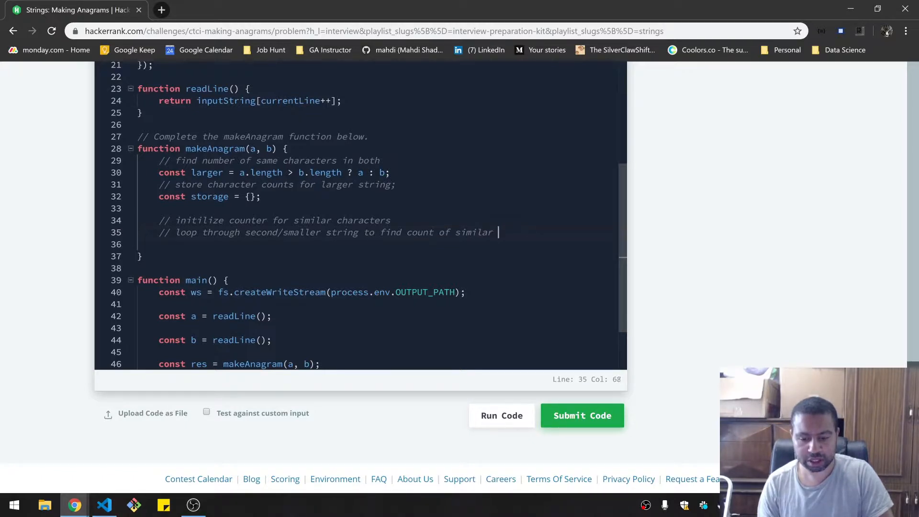
{"action": "type", "text": "characters"}
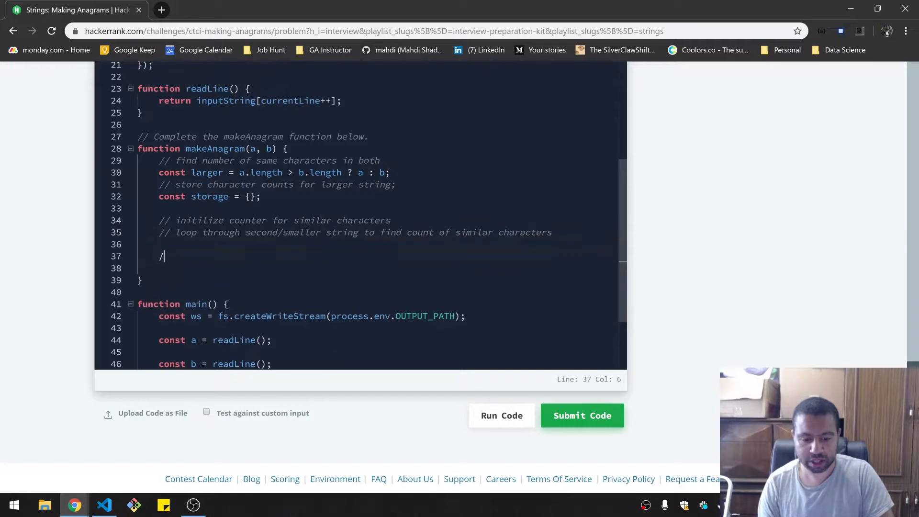
Write the MATH comment defining diff_of_smaller as size of smaller minus count of same characters.
{"action": "type", "text": "/"}
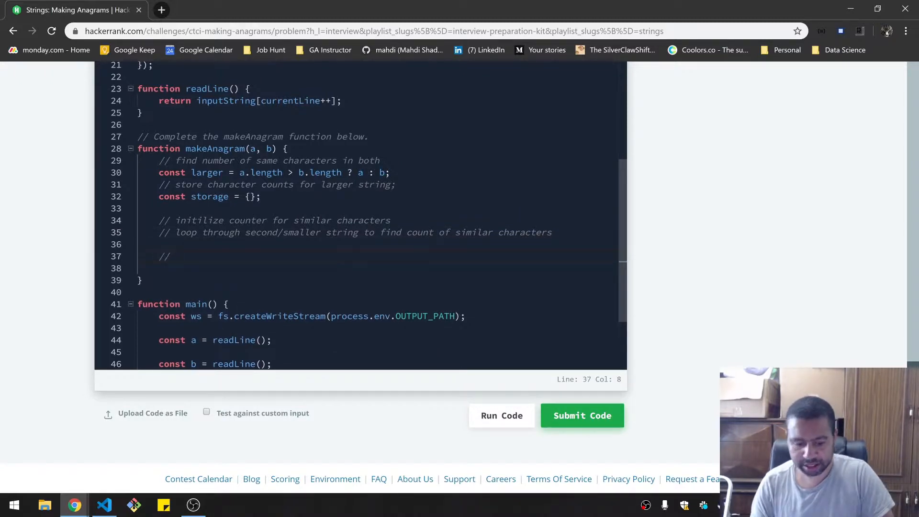
{"action": "type", "text": "MATH"}
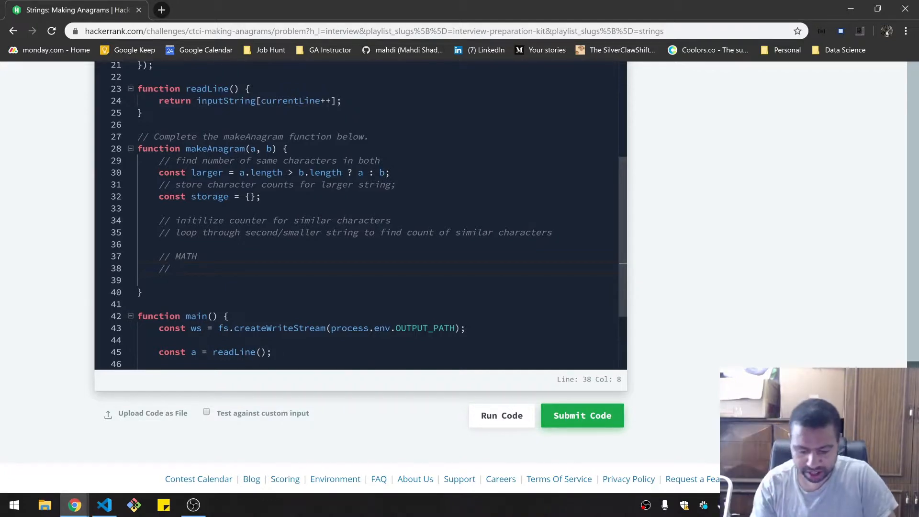
{"action": "type", "text": "(size of smaller -"}
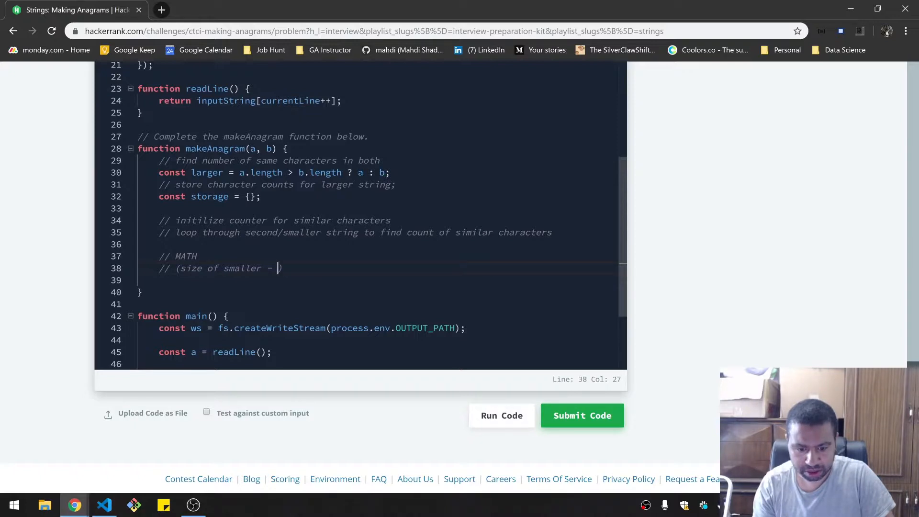
{"action": "type", "text": "count of sim"}
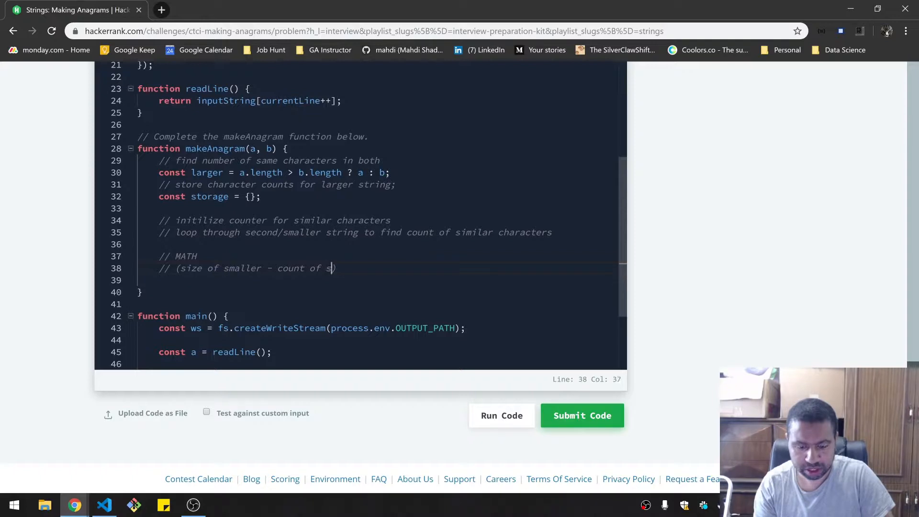
{"action": "type", "text": "ame character"}
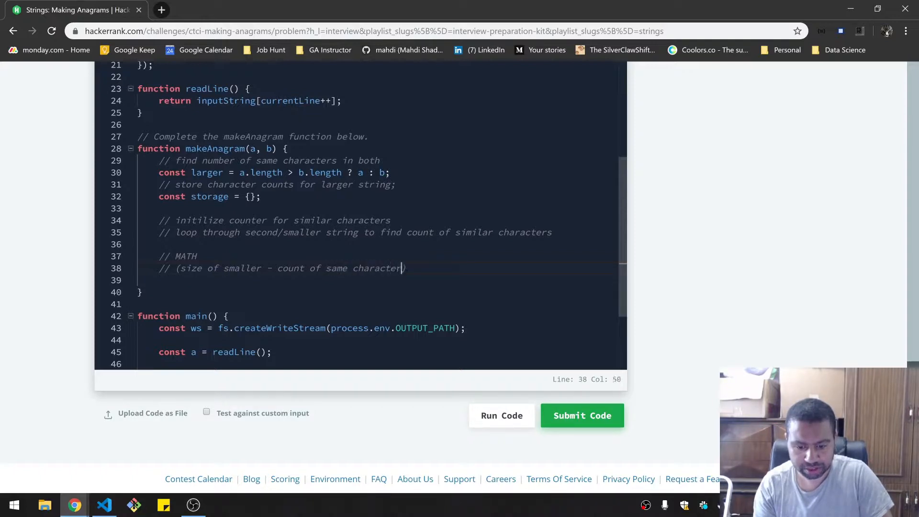
{"action": "type", "text": "s"}
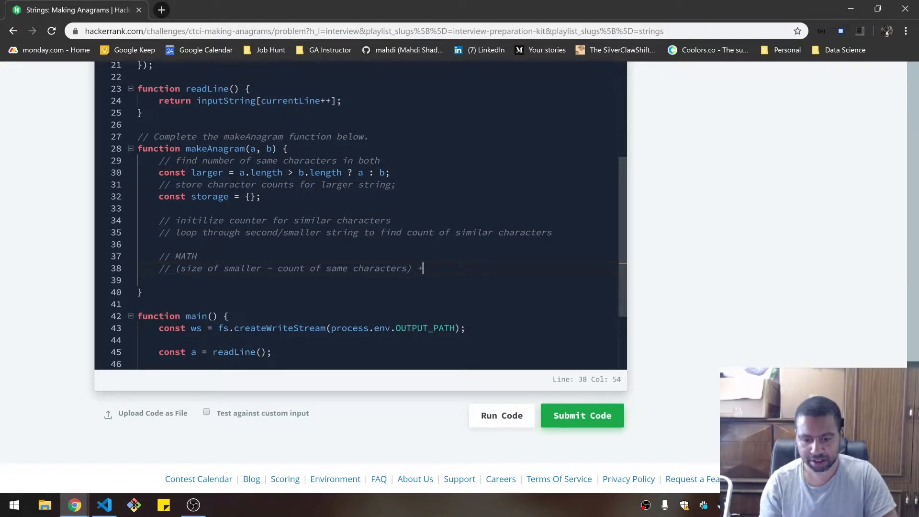
{"action": "key", "text": "Backspace"}
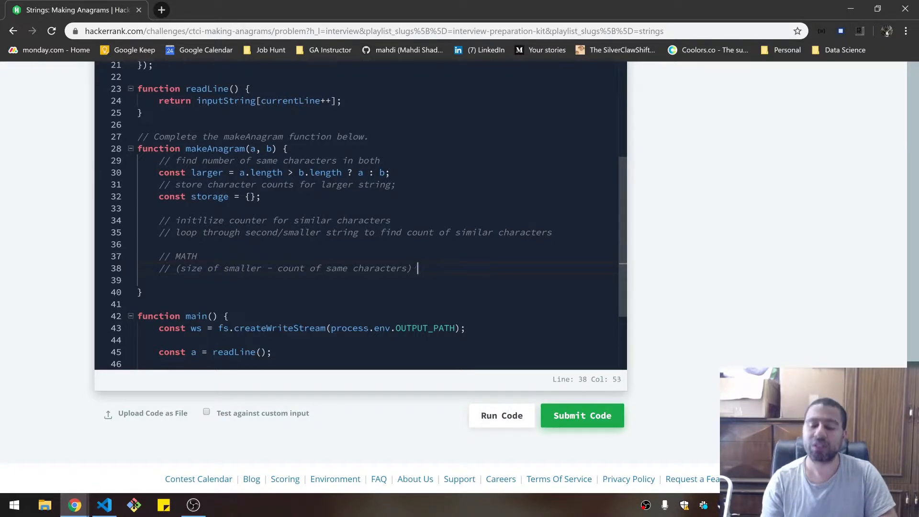
{"action": "key", "text": "Backspace"}
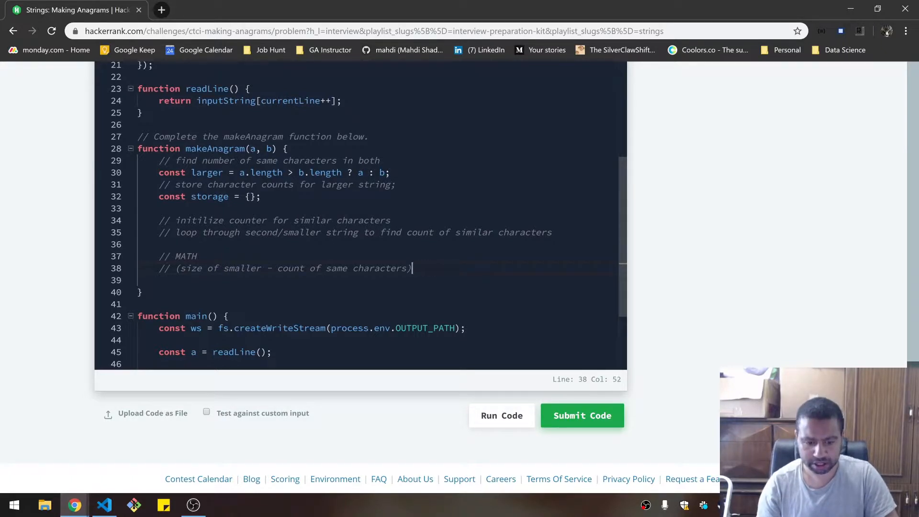
{"action": "type", "text": "small"}
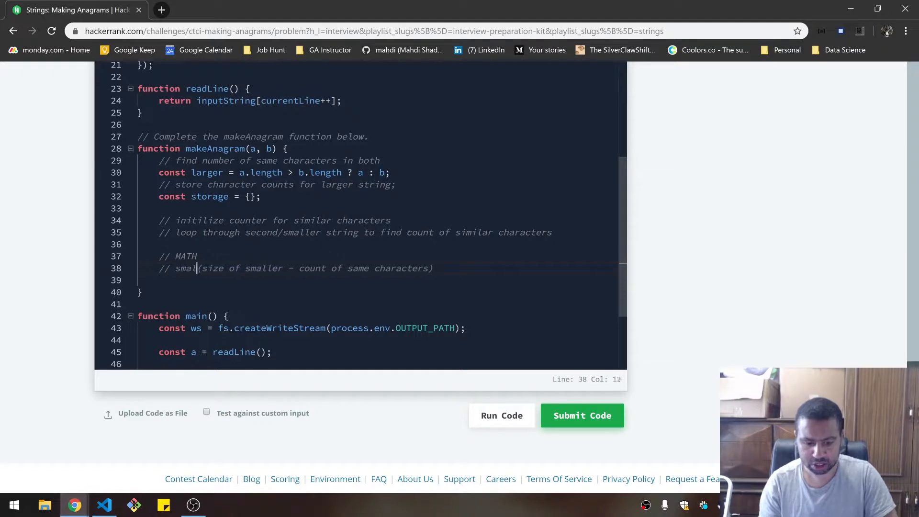
{"action": "type", "text": "ler"}
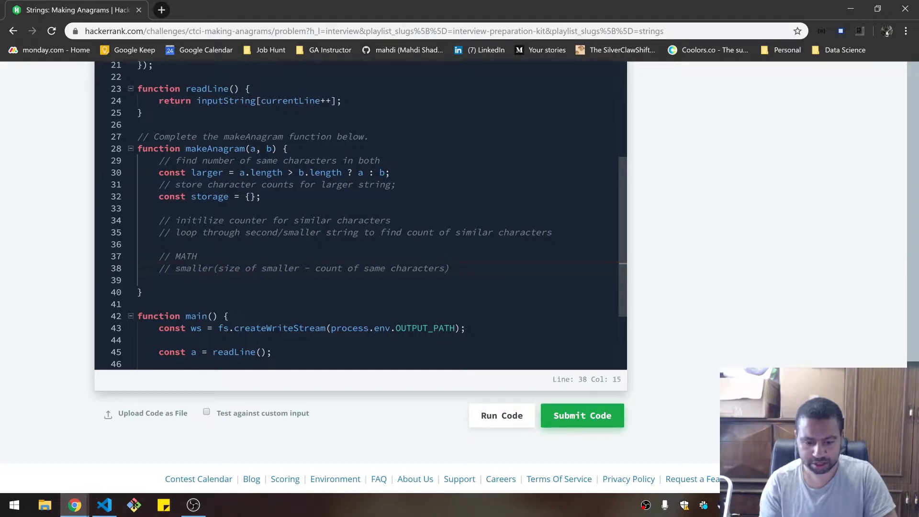
{"action": "type", "text": "diff"}
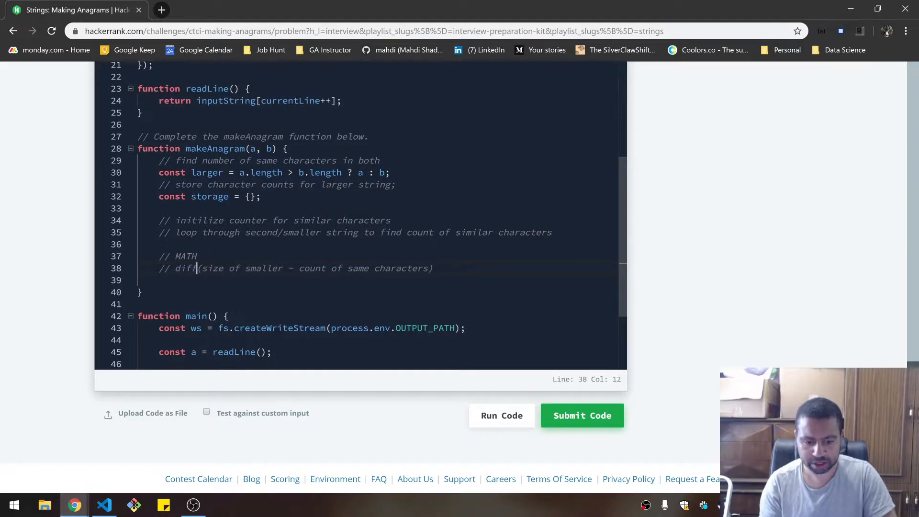
{"action": "type", "text": "_of_smaller ="}
{"action": "left_click", "coordinate": [380, 279]}
{"action": "type", "text": "//"}
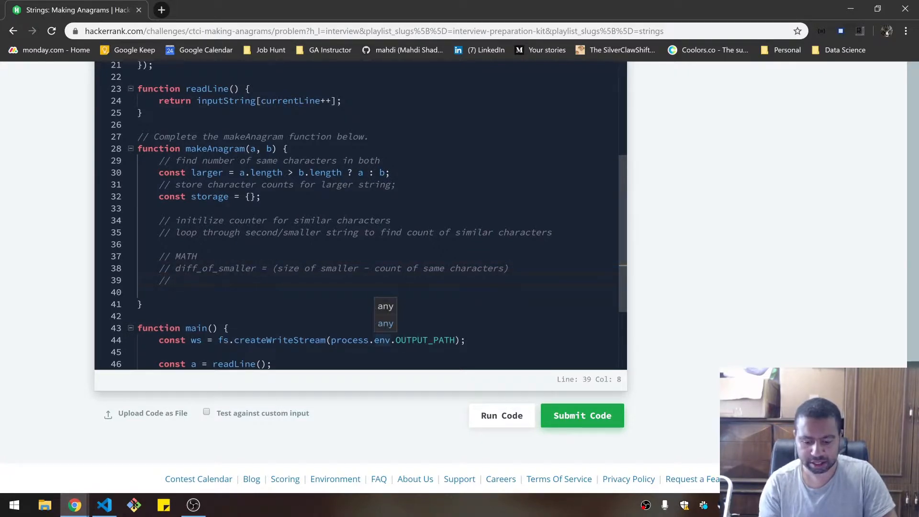
Add the diff_of_larger comment as size of larger minus count of same characters.
{"action": "type", "text": "size of"}
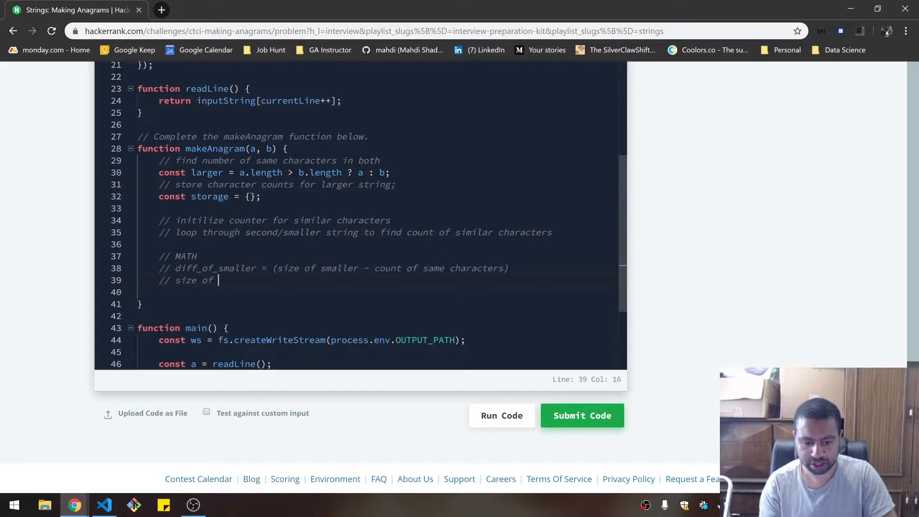
{"action": "type", "text": "larger - size of smaller"}
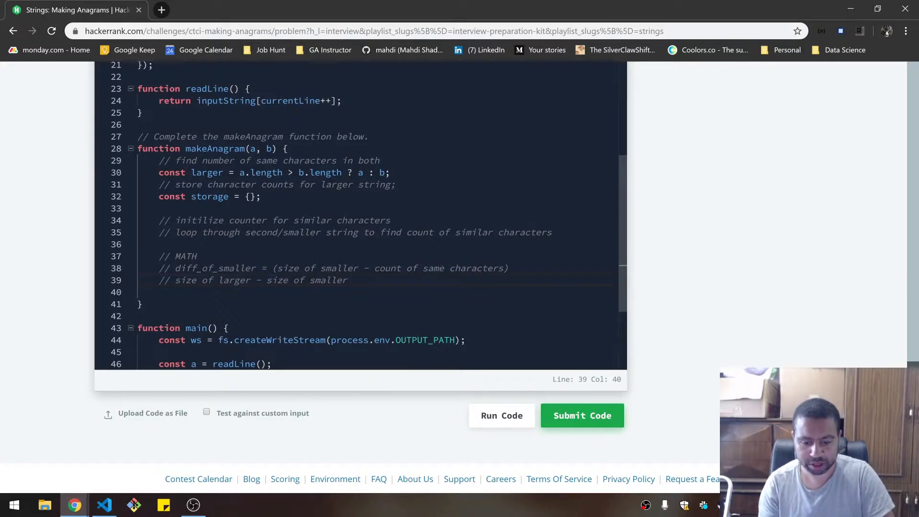
{"action": "type", "text": ")"}
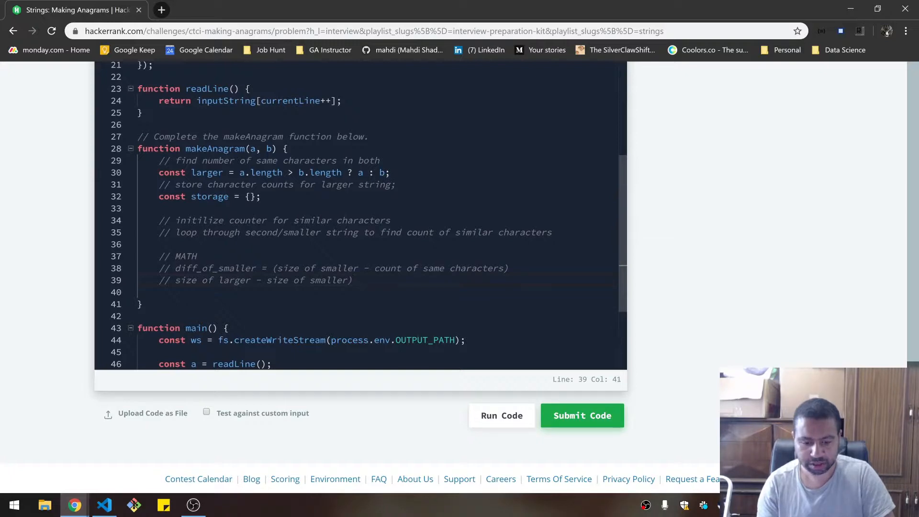
{"action": "type", "text": "diff of"}
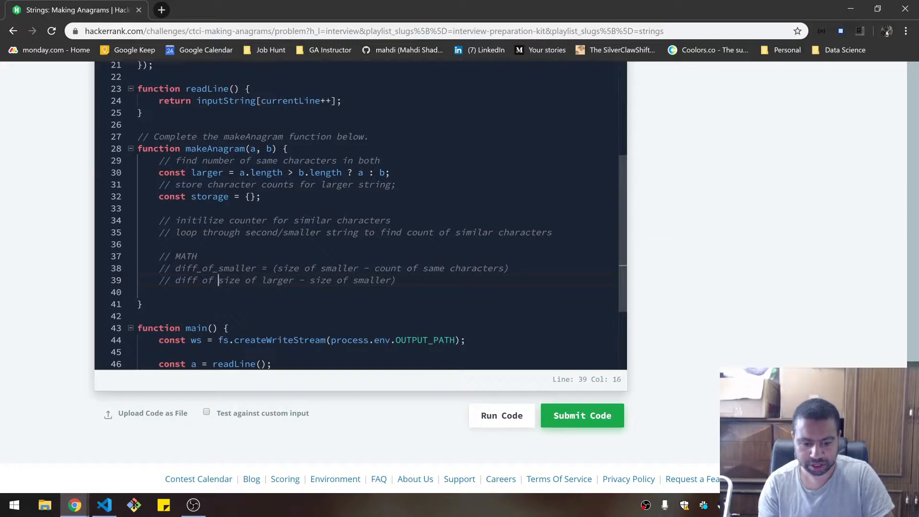
{"action": "type", "text": "larger"}
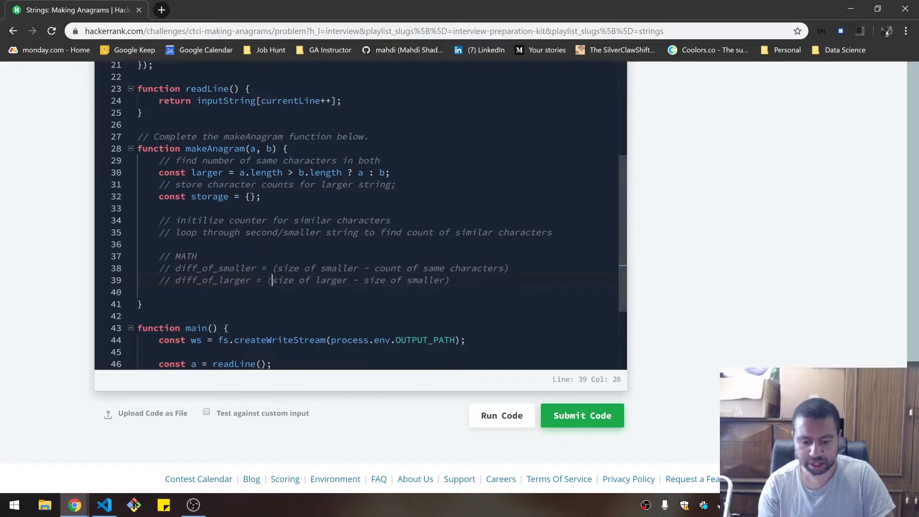
Write the comment '// return diff_of_smaller + diff_of_larger', reusing the selected name.
{"action": "type", "text": "// return"}
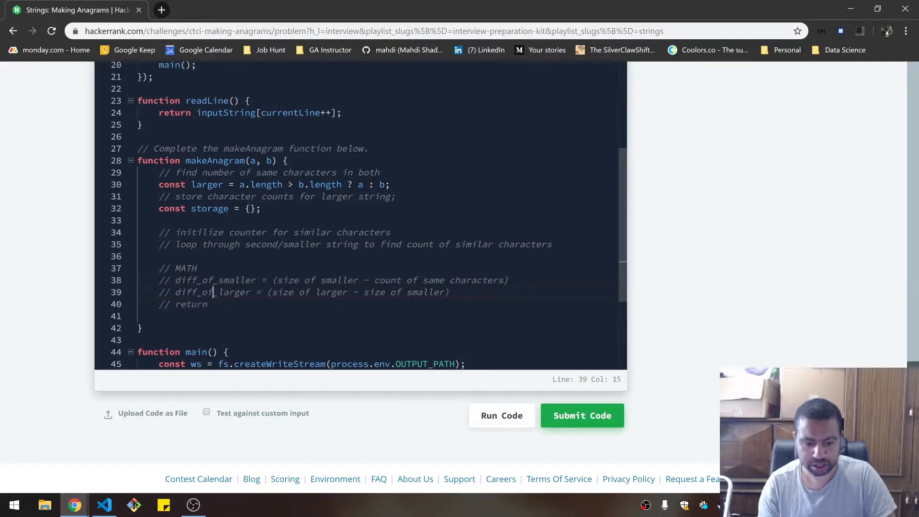
{"action": "double_click", "coordinate": [216, 280]}
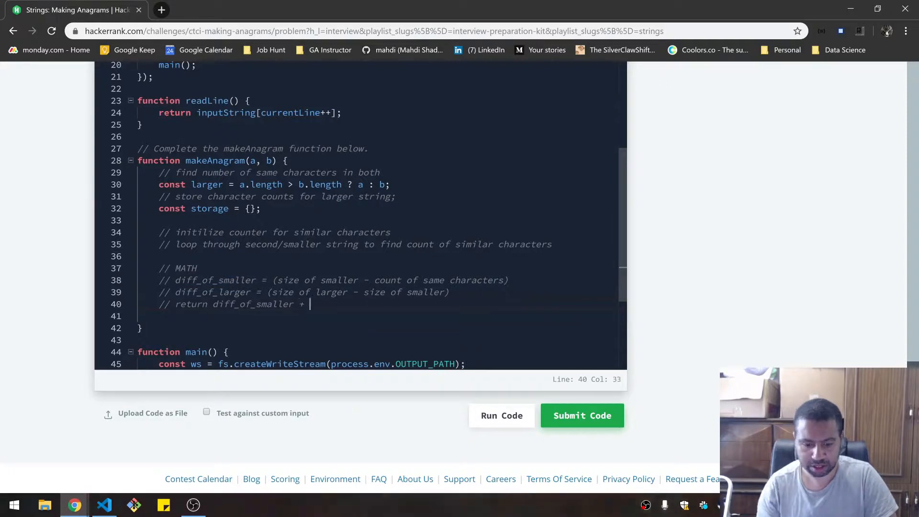
{"action": "double_click", "coordinate": [211, 292]}
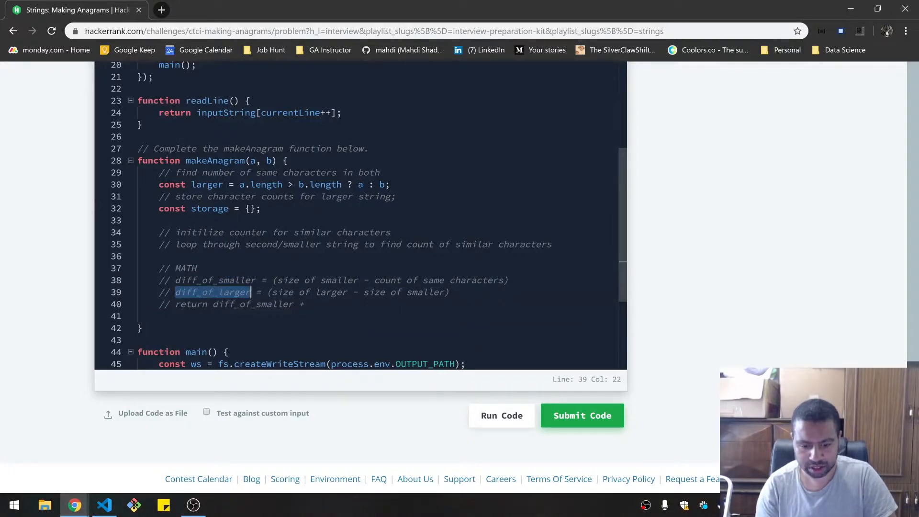
{"action": "type", "text": "diff_of_larger"}
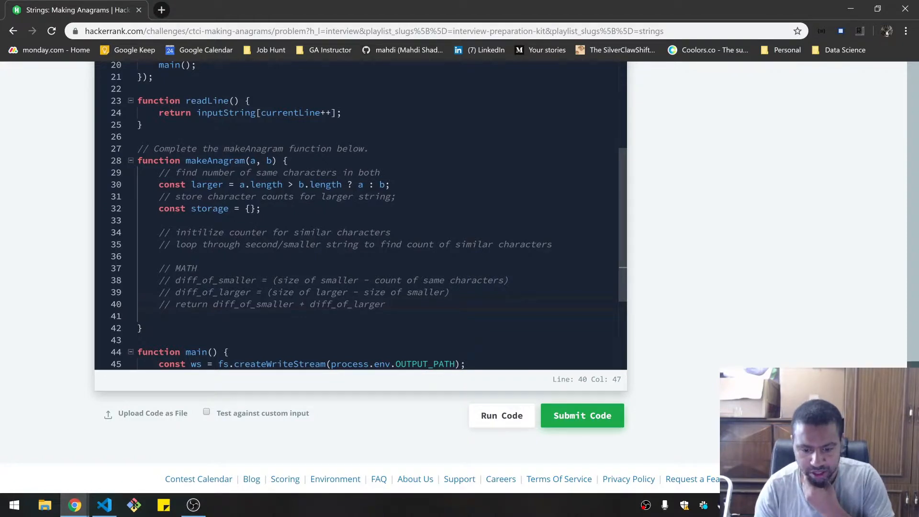
{"action": "key", "text": "Enter"}
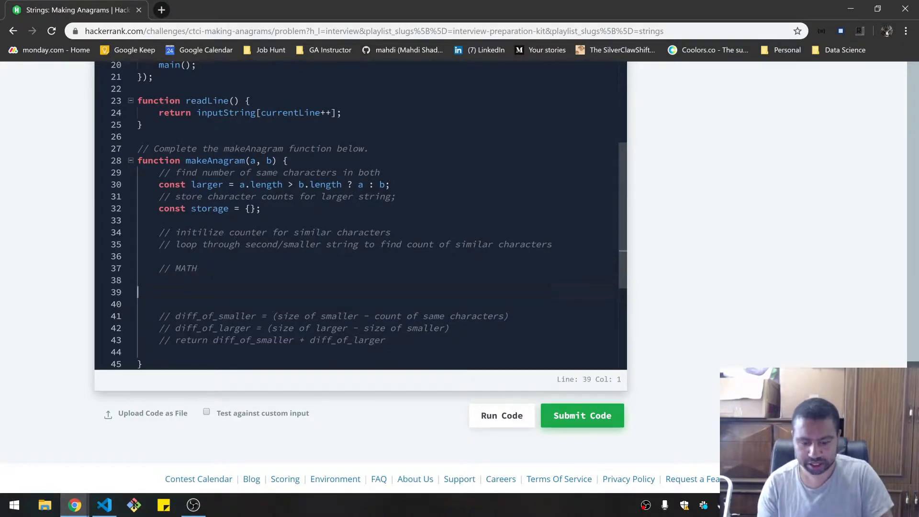
Add example string comments abcdefg and abczy under the MATH block.
{"action": "type", "text": "//"}
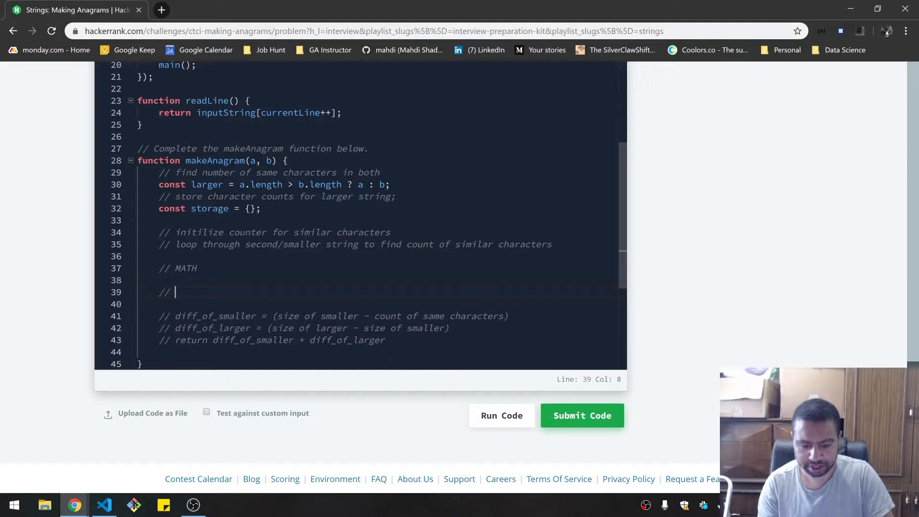
{"action": "type", "text": "a"}
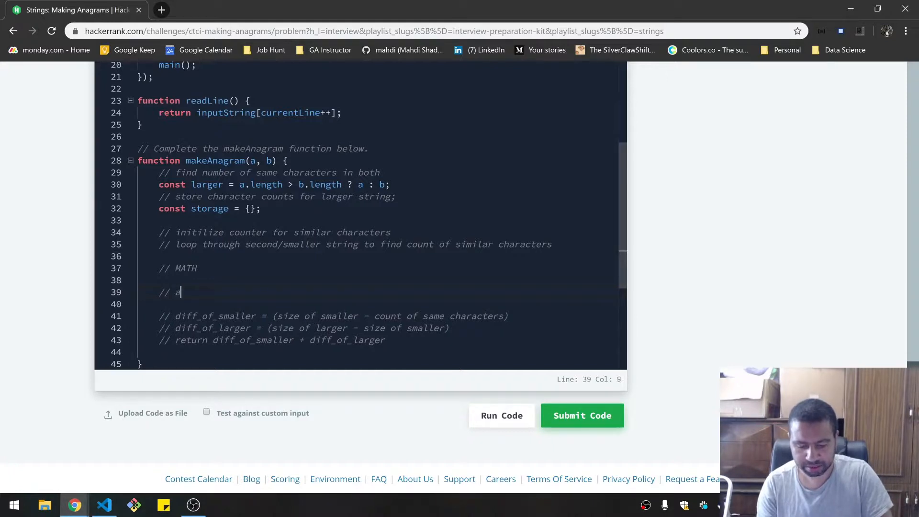
{"action": "type", "text": "bcdef"}
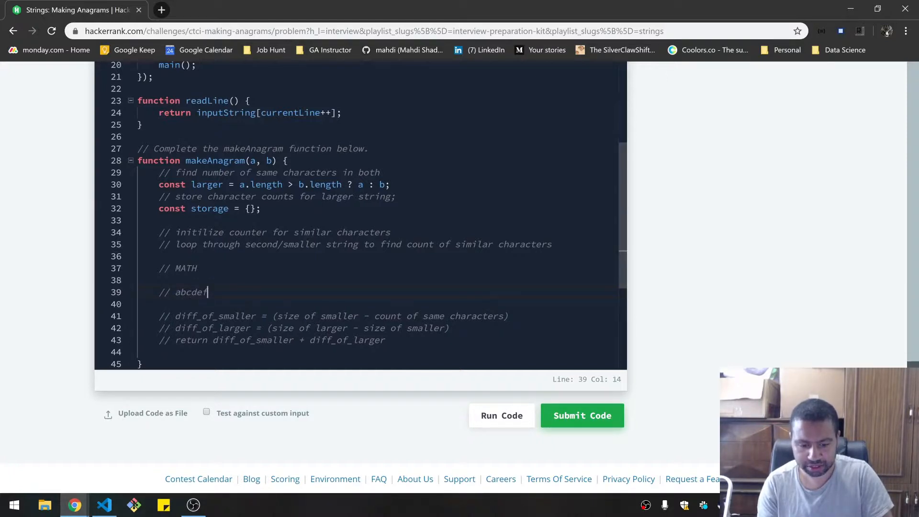
{"action": "type", "text": "g"}
{"action": "left_click", "coordinate": [378, 304]}
{"action": "type", "text": "//"}
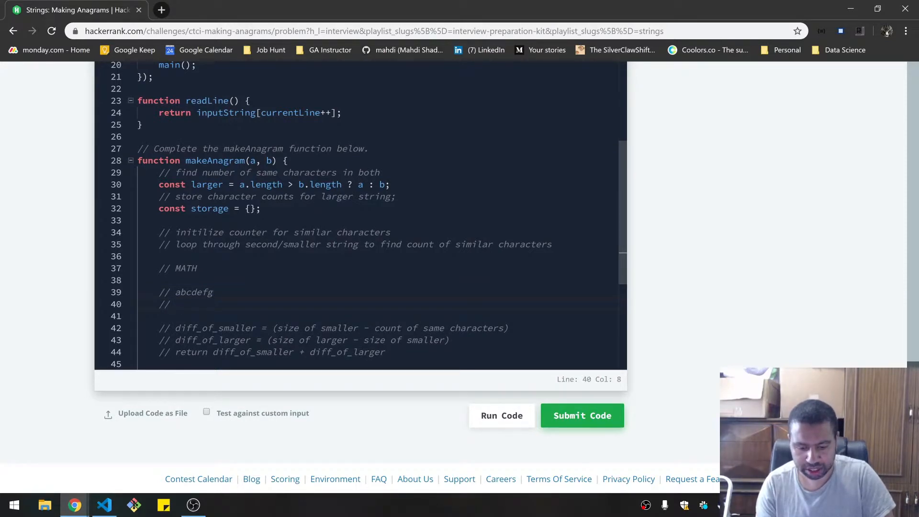
{"action": "type", "text": "ab"}
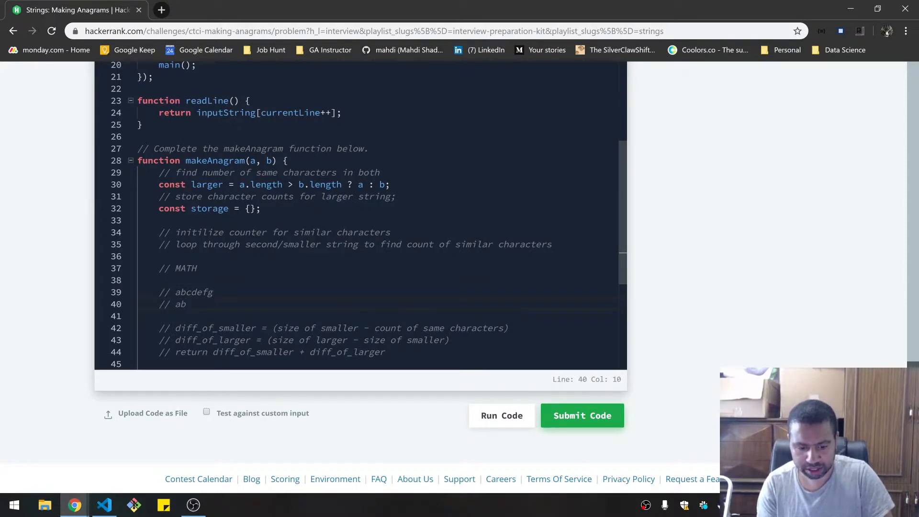
{"action": "type", "text": "cz"}
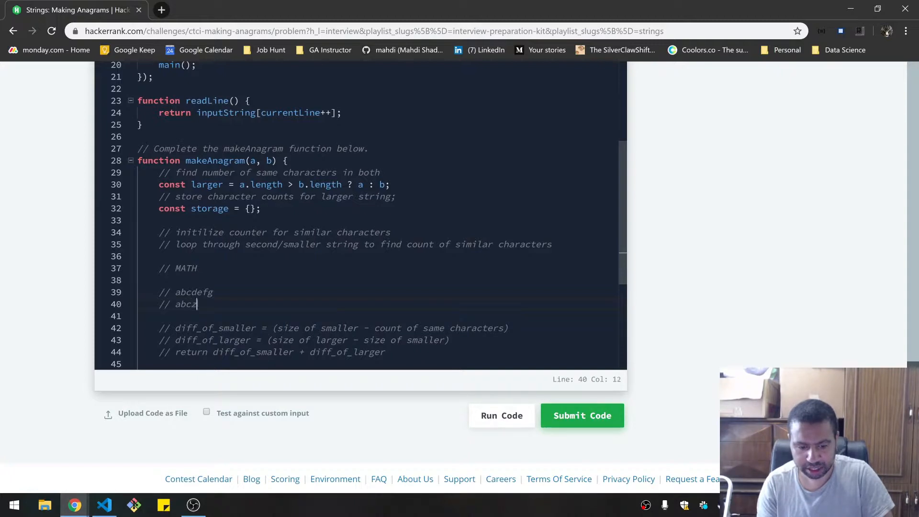
{"action": "type", "text": "y"}
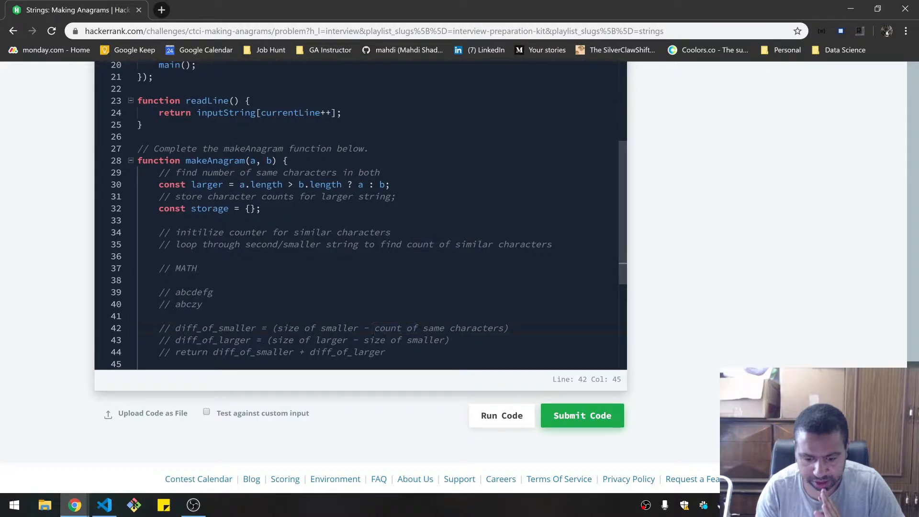
Write the worked sum comment '(5 - 3) + (7 - 5) = 2 + 2 = 4'.
{"action": "double_click", "coordinate": [183, 304]}
{"action": "type", "text": "//"}
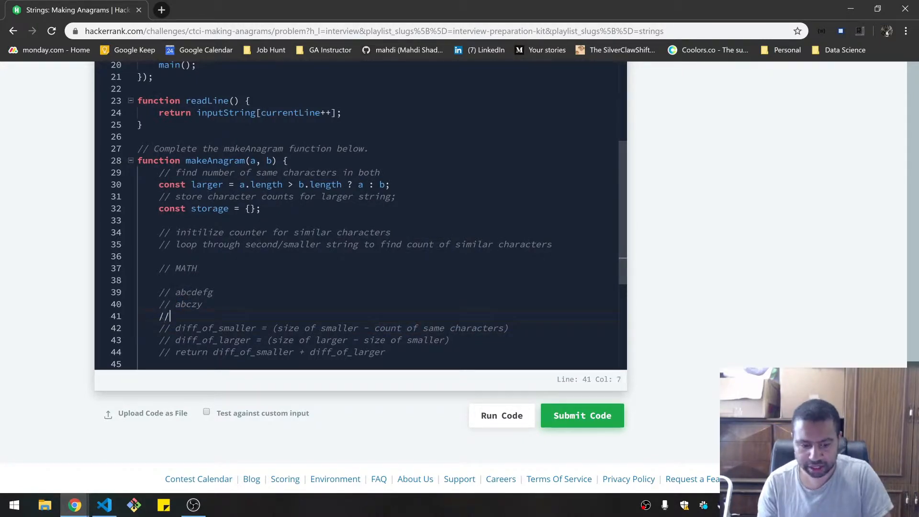
{"action": "type", "text": "3"}
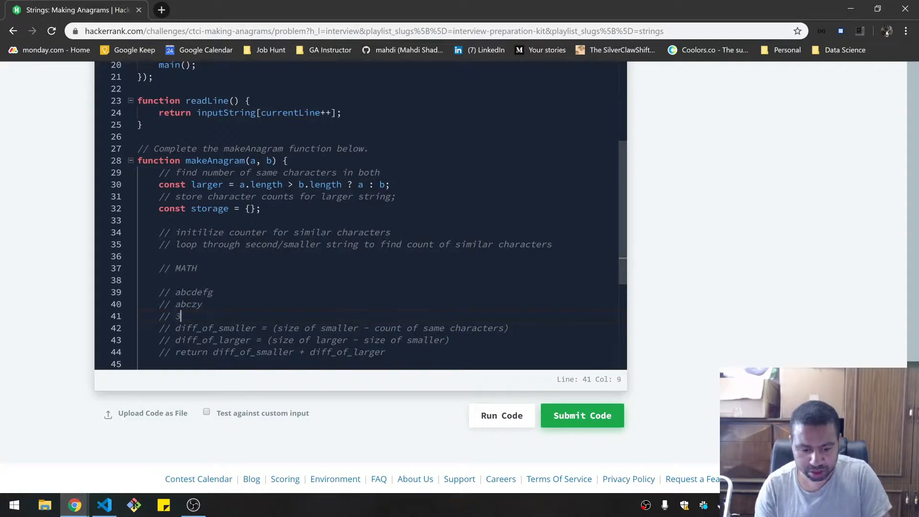
{"action": "key", "text": "Backspace"}
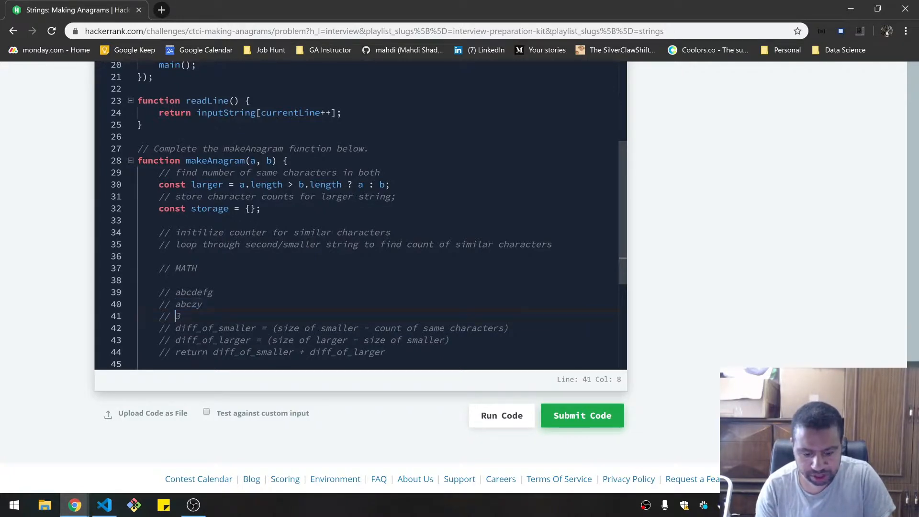
{"action": "type", "text": "5 - 3) +"}
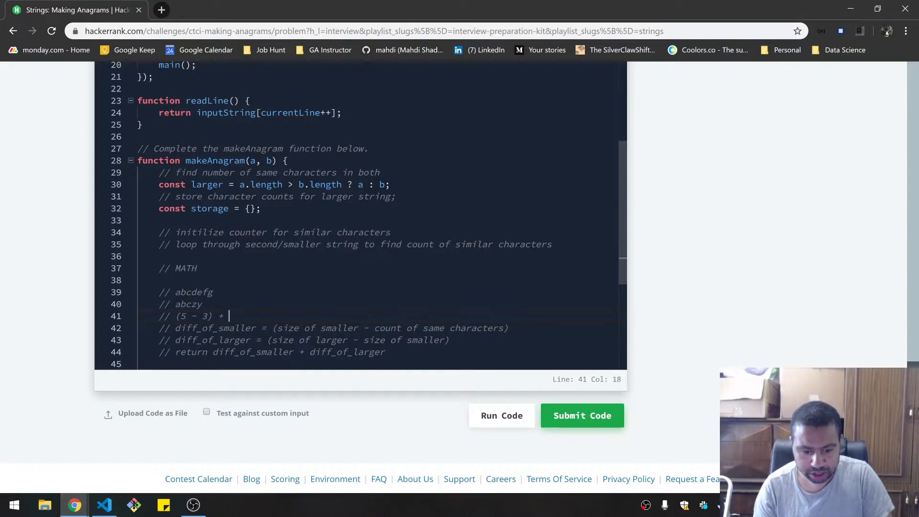
{"action": "type", "text": "7 -"}
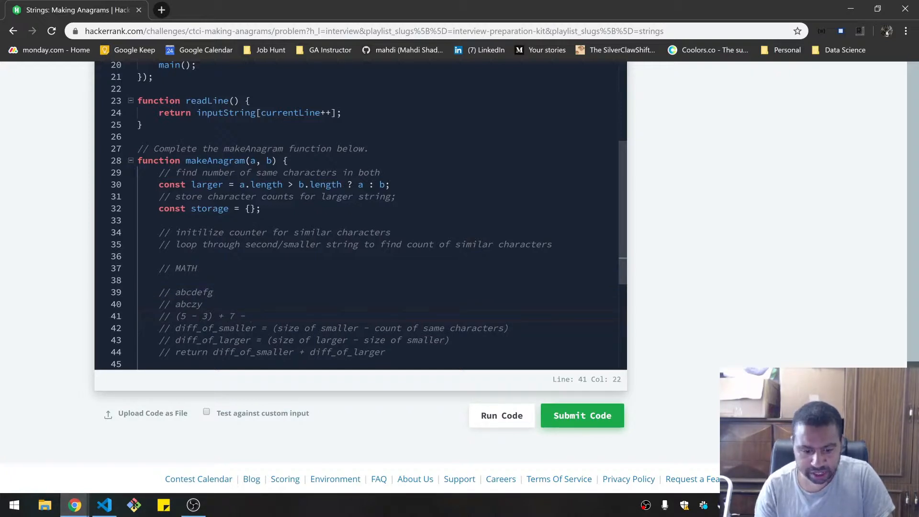
{"action": "type", "text": "5)"}
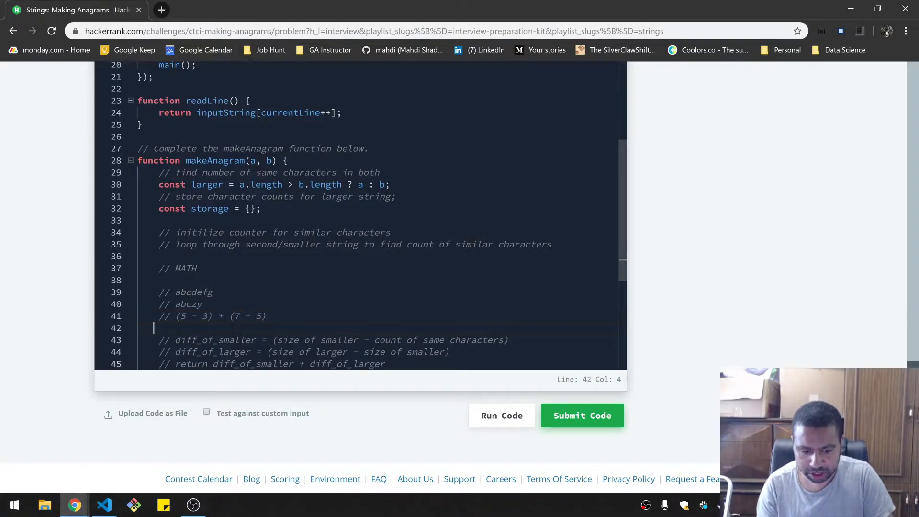
{"action": "type", "text": "="}
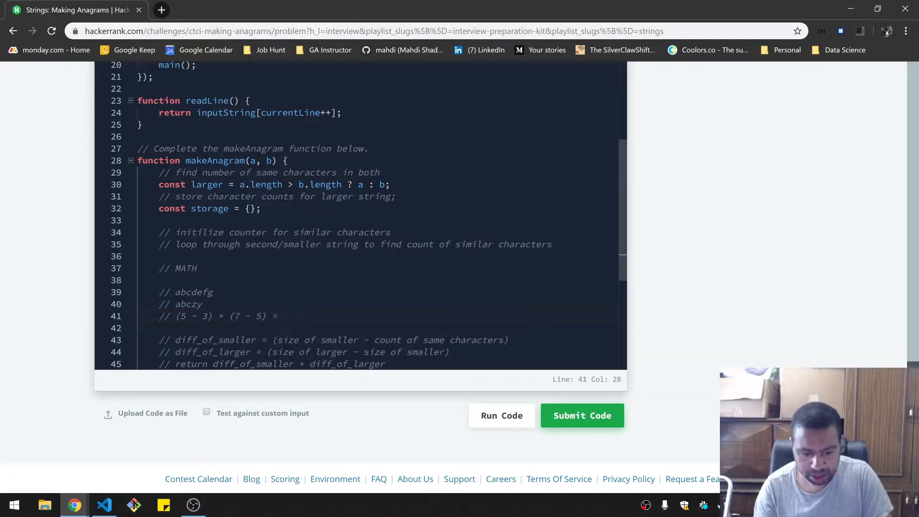
{"action": "type", "text": "2 +"}
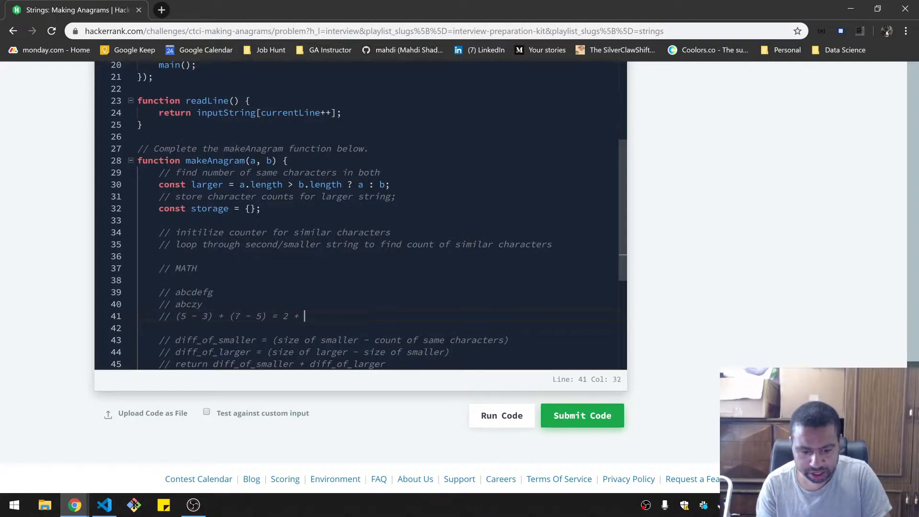
{"action": "type", "text": "2 = 4"}
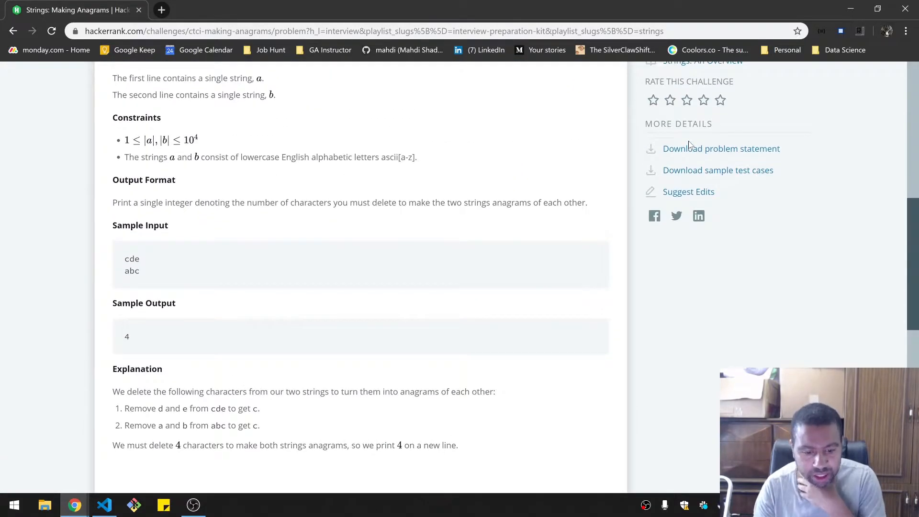
Change the return comment to '(2 * diff_of_smaller) + diff_of_larger'.
{"action": "scroll", "scroll_direction": "down", "scroll_amount": 3}
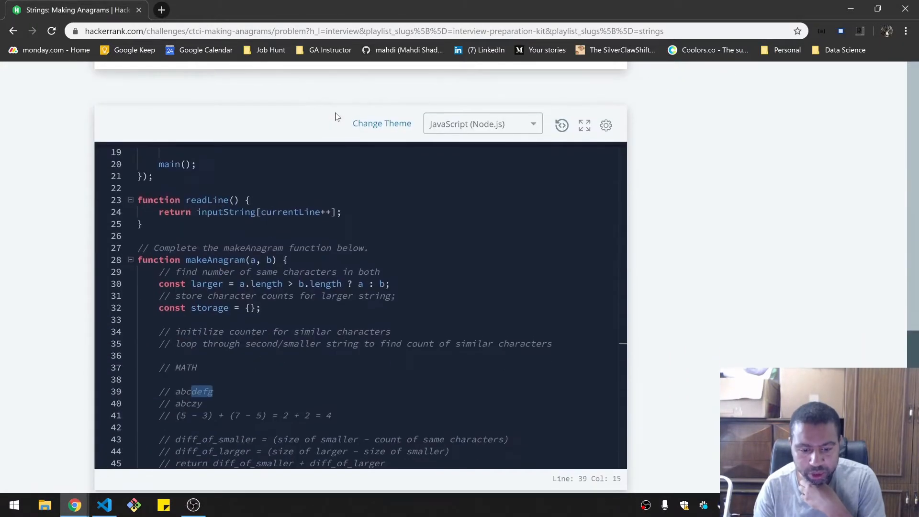
{"action": "scroll", "scroll_direction": "down", "scroll_amount": 3}
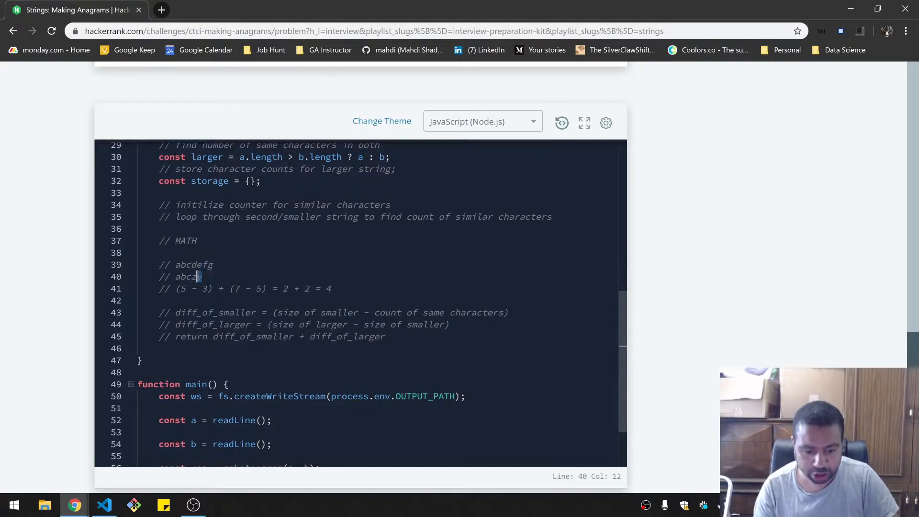
{"action": "type", "text": "y"}
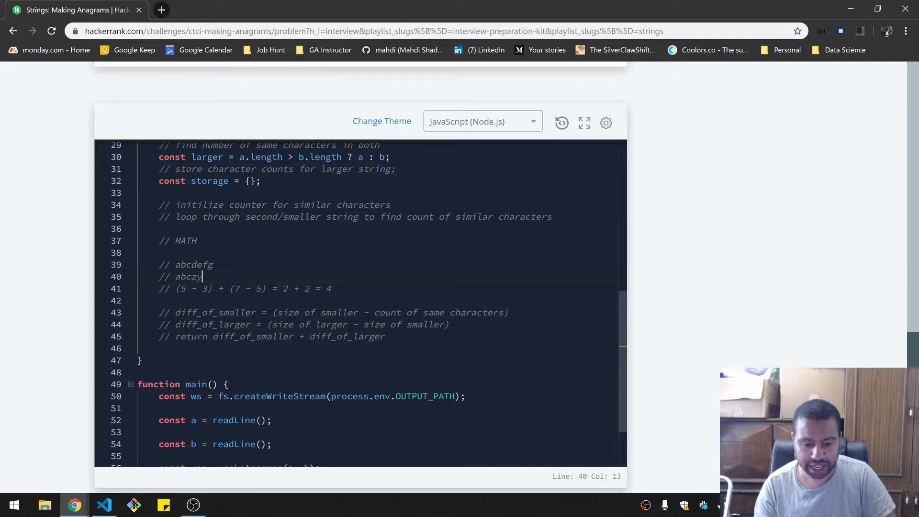
{"action": "double_click", "coordinate": [215, 312]}
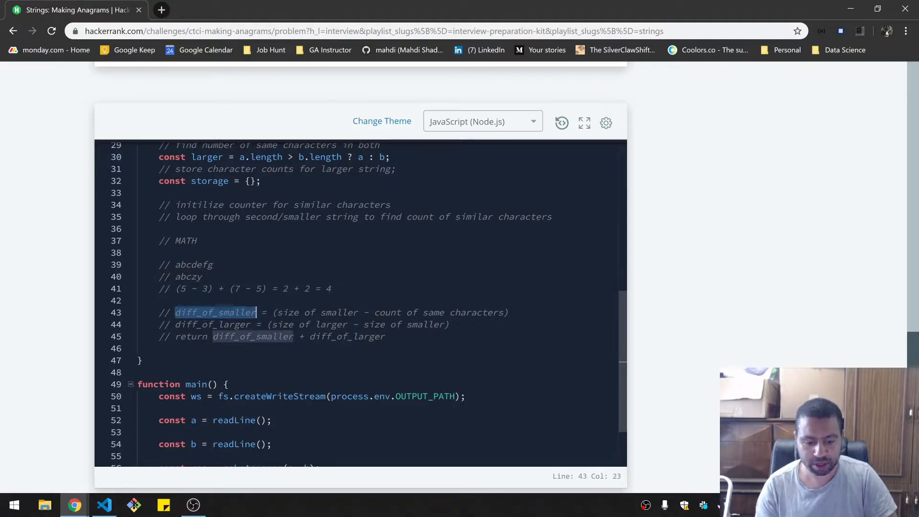
{"action": "type", "text": "2 *"}
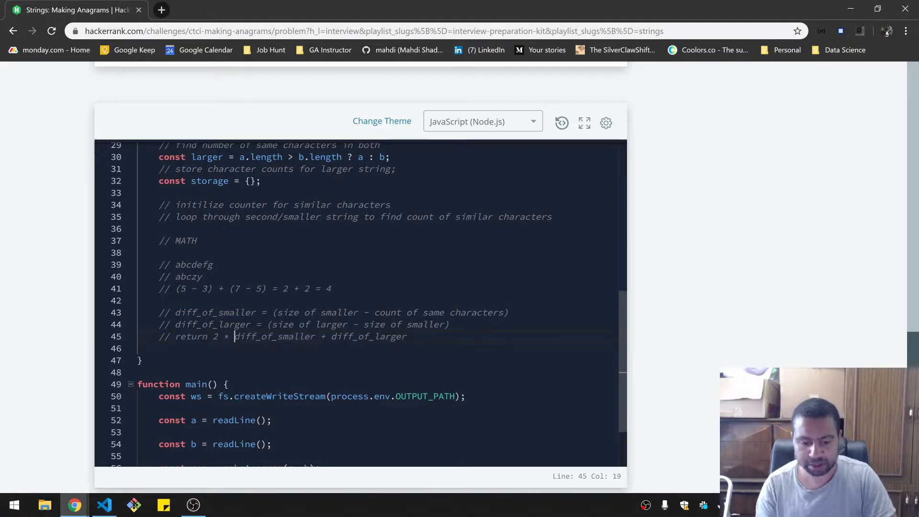
{"action": "type", "text": "("}
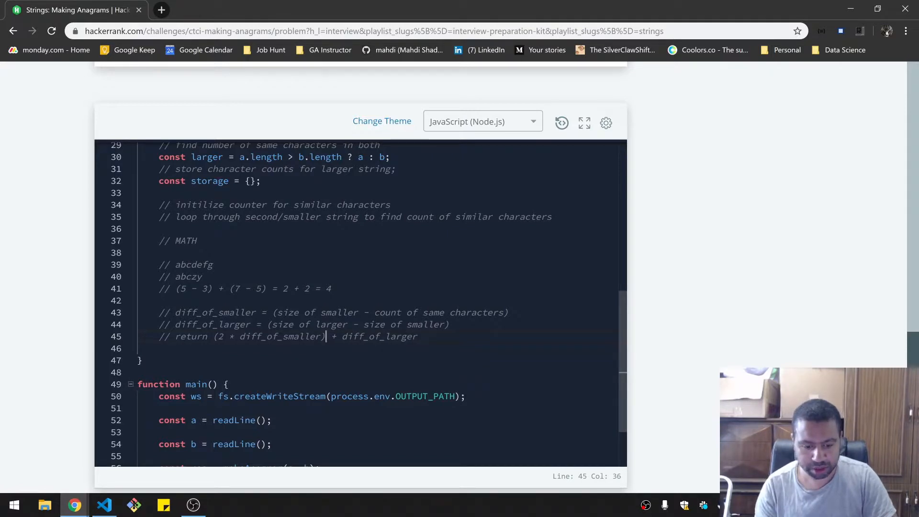
Update the worked example to double the first term and total 6.
{"action": "type", "text": "2 *"}
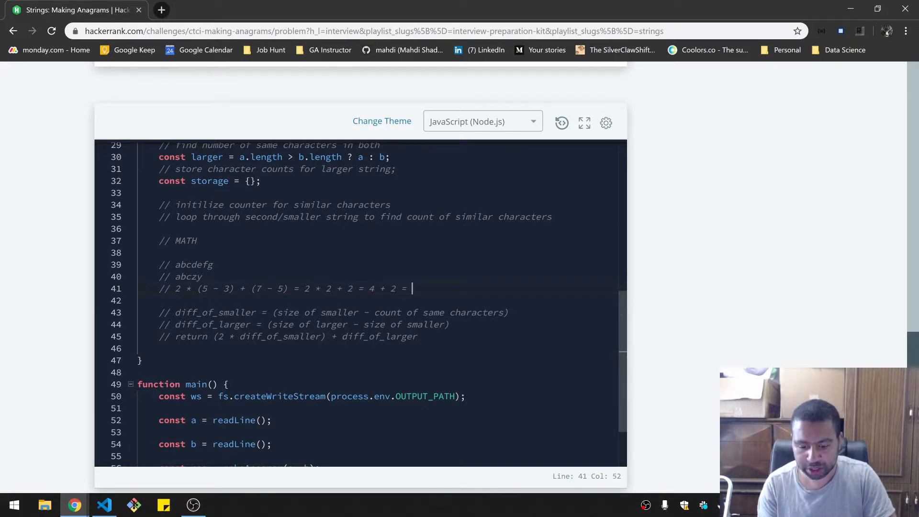
{"action": "type", "text": "6"}
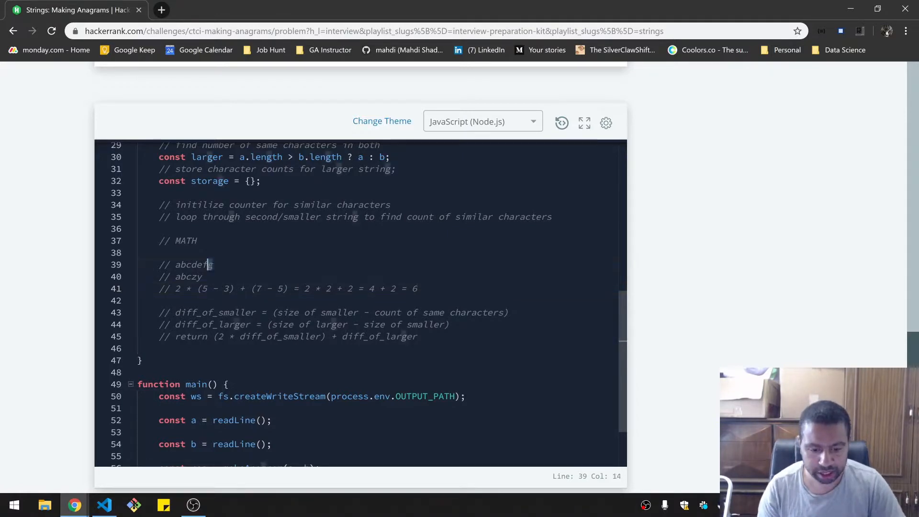
{"action": "type", "text": "g"}
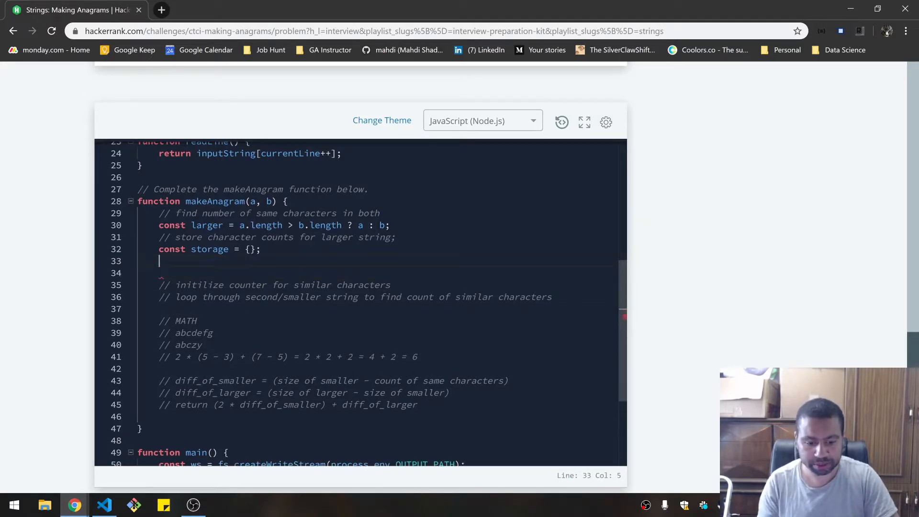
Write 'for(const letter of larger)' and define smaller as 'a.length < b.length ? a : b'.
{"action": "type", "text": "fo"}
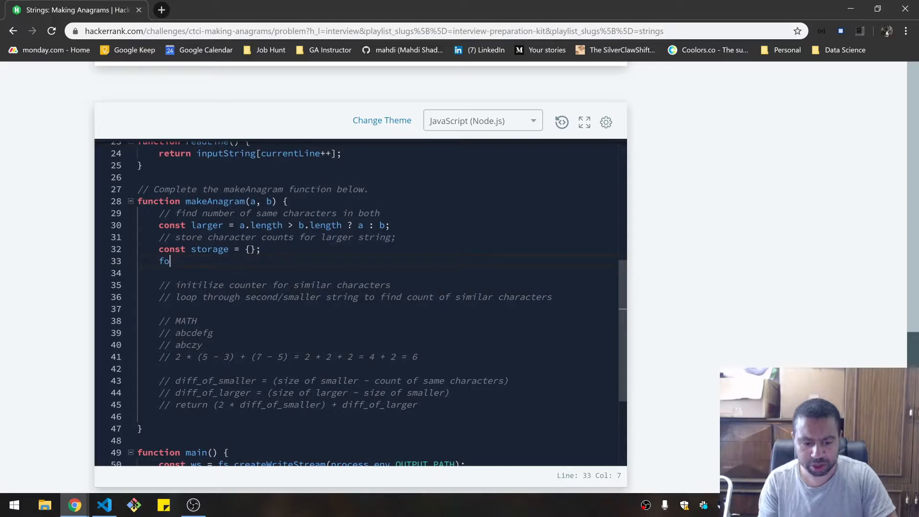
{"action": "type", "text": "r(const let"}
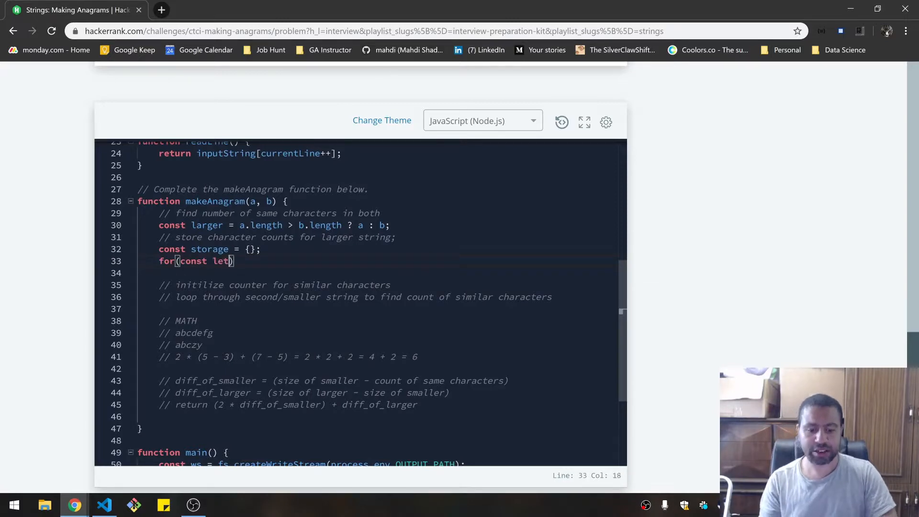
{"action": "type", "text": "ter of a"}
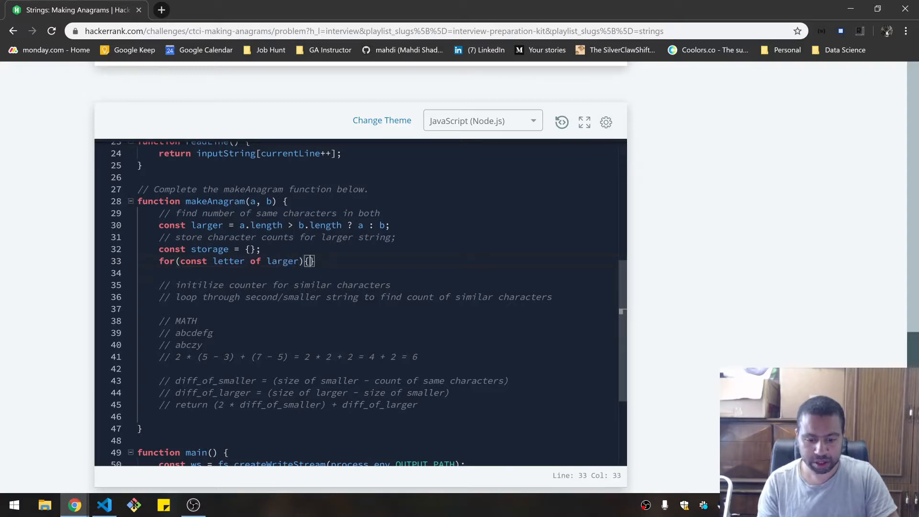
{"action": "key", "text": "enter"}
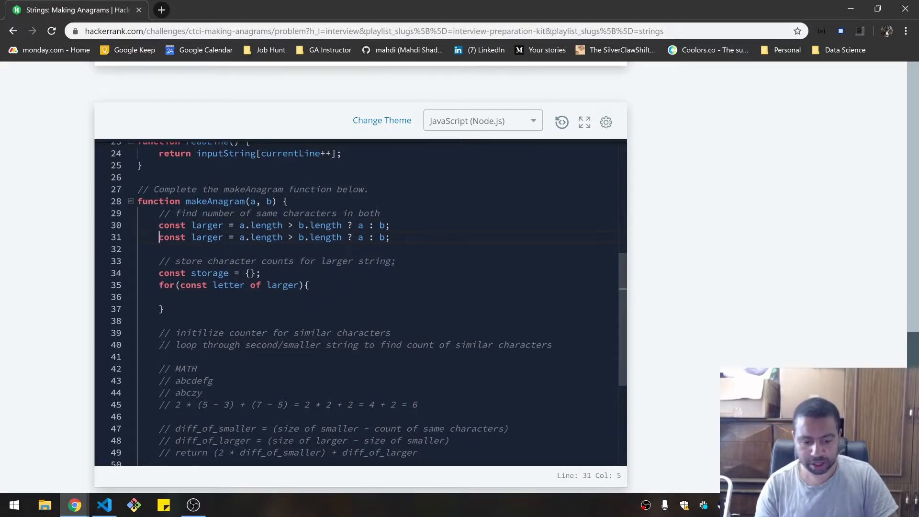
{"action": "type", "text": "smaller"}
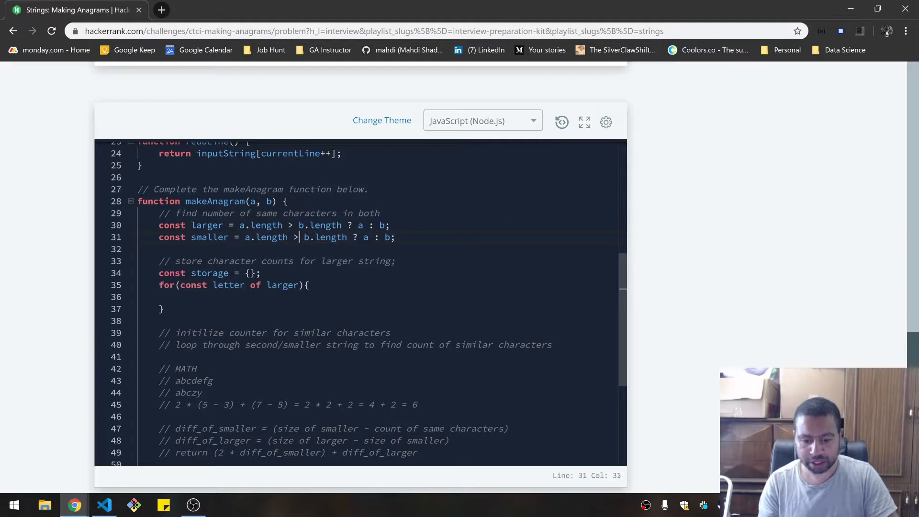
{"action": "type", "text": "<"}
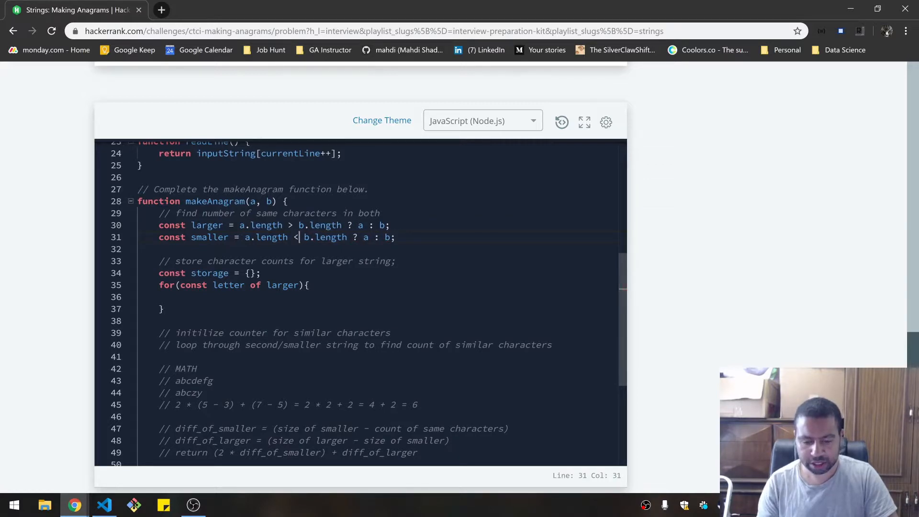
{"action": "type", "text": ">="}
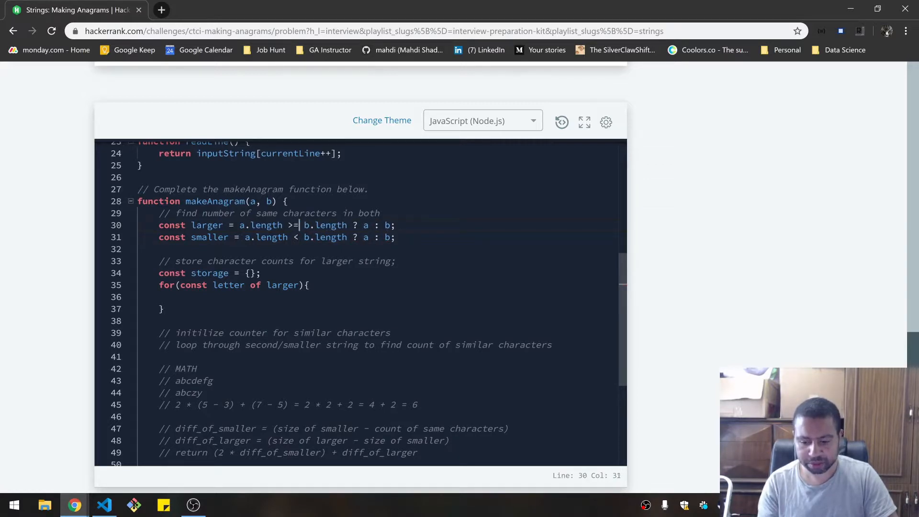
{"action": "key", "text": "Backspace"}
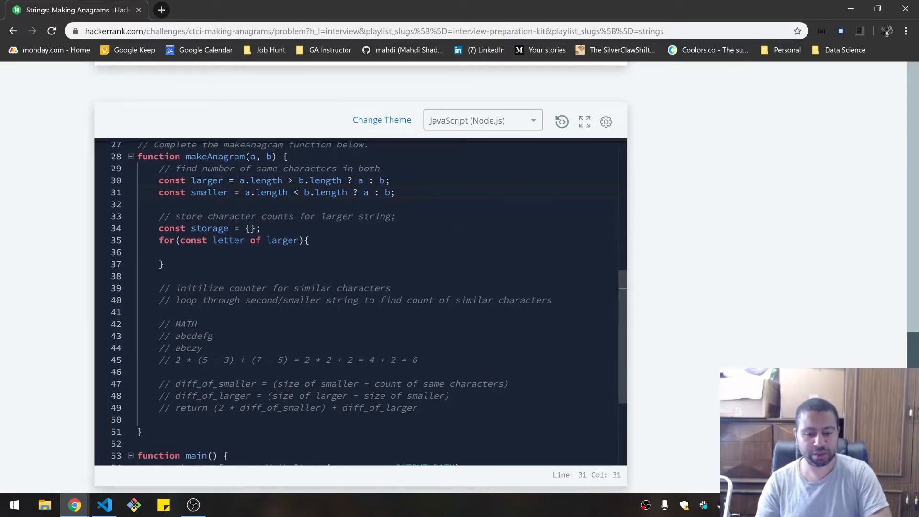
Fill the loop body with 'storage[letter] = (storage[letter] || 0) + 1;'.
{"action": "scroll", "scroll_direction": "down", "scroll_amount": 3}
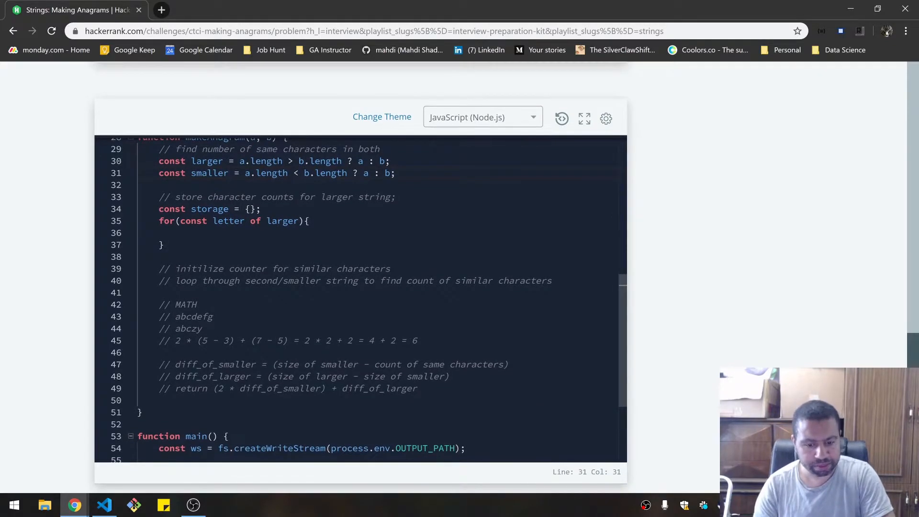
{"action": "left_click", "coordinate": [205, 233]}
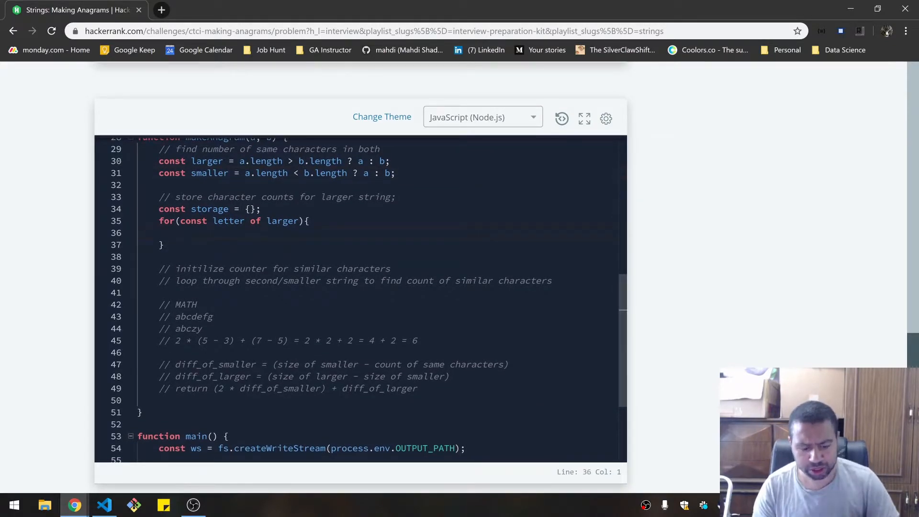
{"action": "type", "text": "stor"}
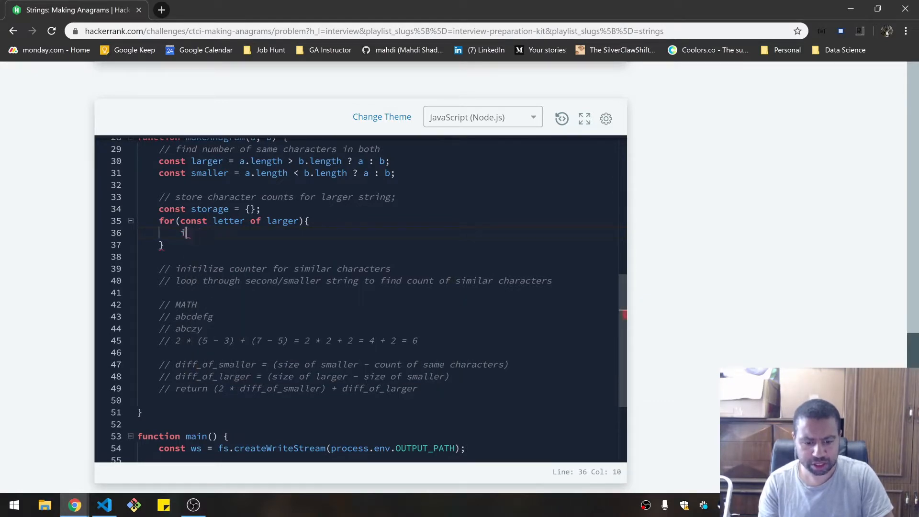
{"action": "type", "text": "storage"}
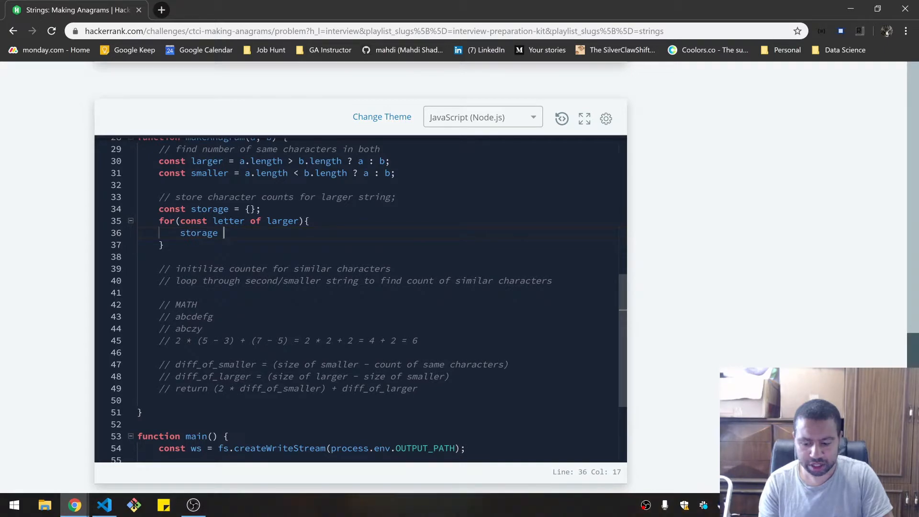
{"action": "type", "text": "[]"}
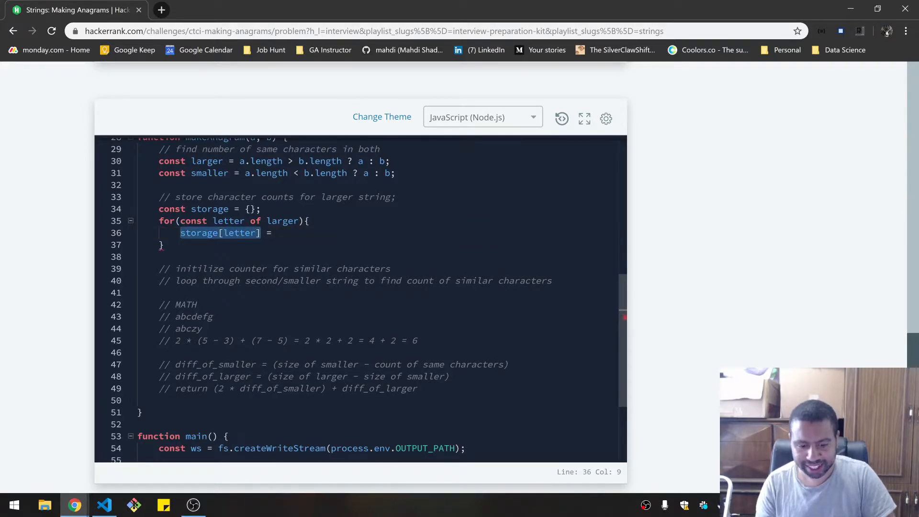
{"action": "type", "text": "(storage[letter])"}
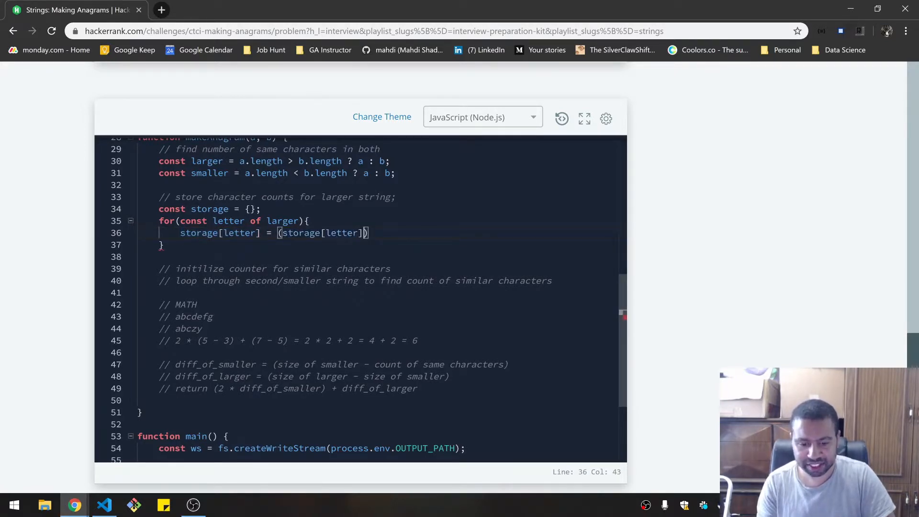
{"action": "type", "text": "|| 0"}
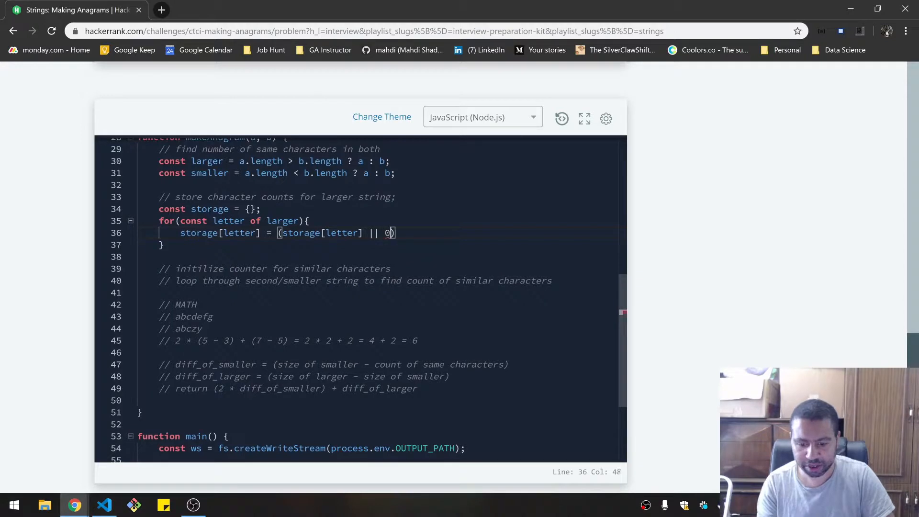
{"action": "type", "text": "+ 1;"}
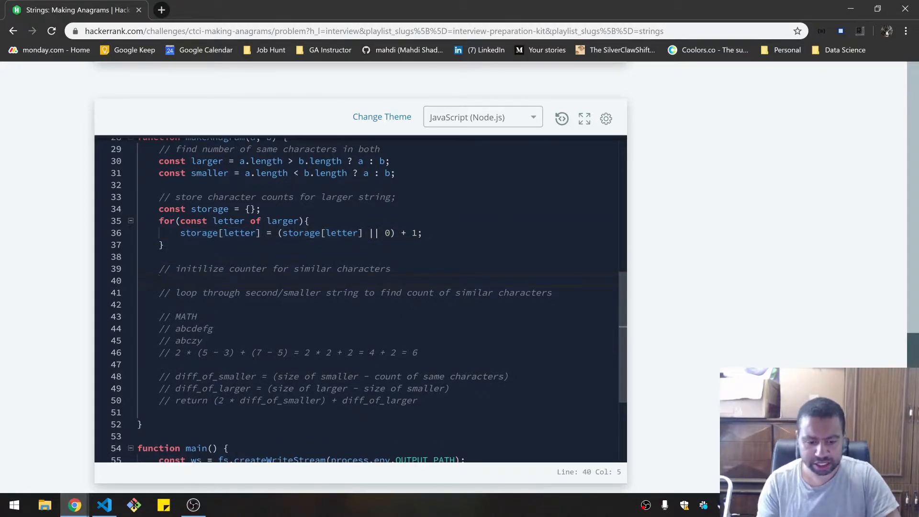
Declare let counter = 0 and begin a for...of loop over the letters of smaller.
{"action": "type", "text": "let cou"}
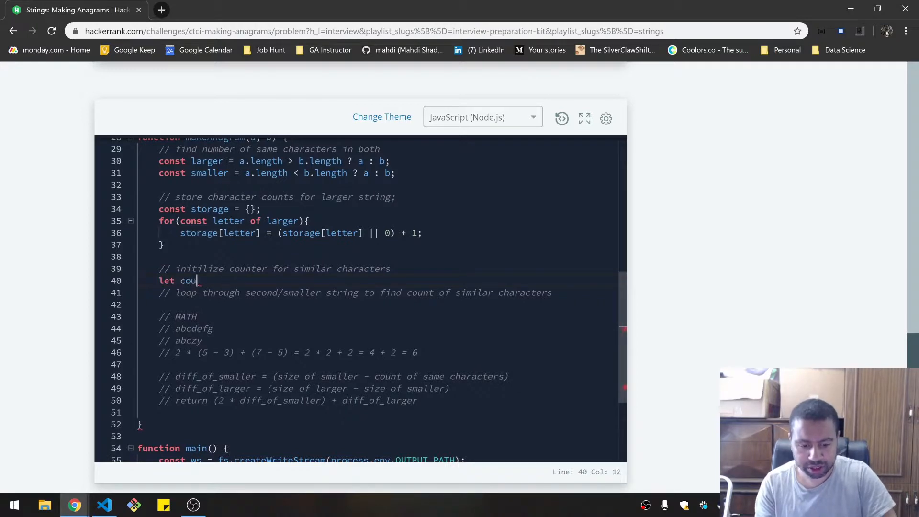
{"action": "type", "text": "nter = 0;"}
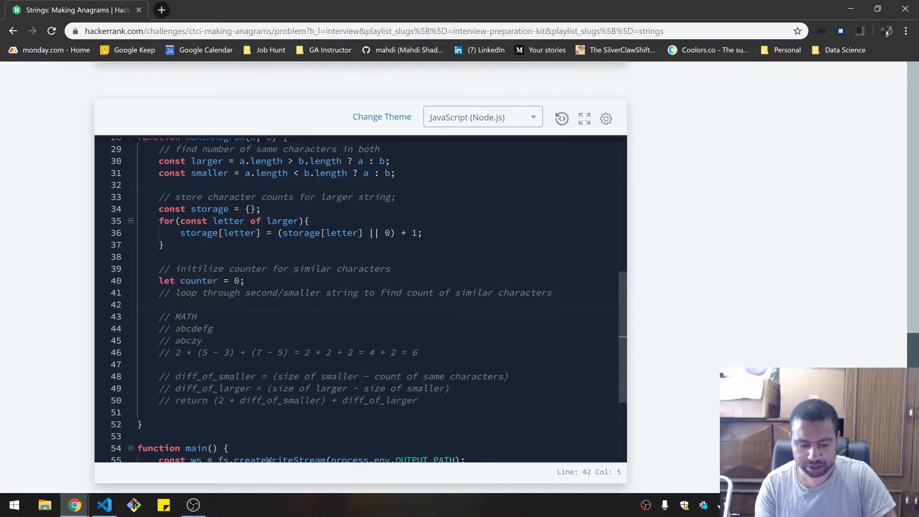
{"action": "type", "text": "for(const )"}
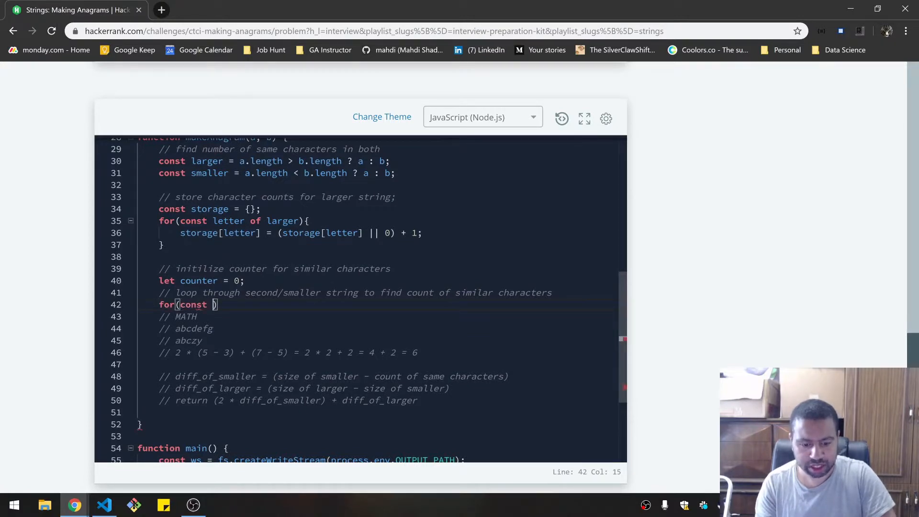
{"action": "type", "text": "letter of_smaller"}
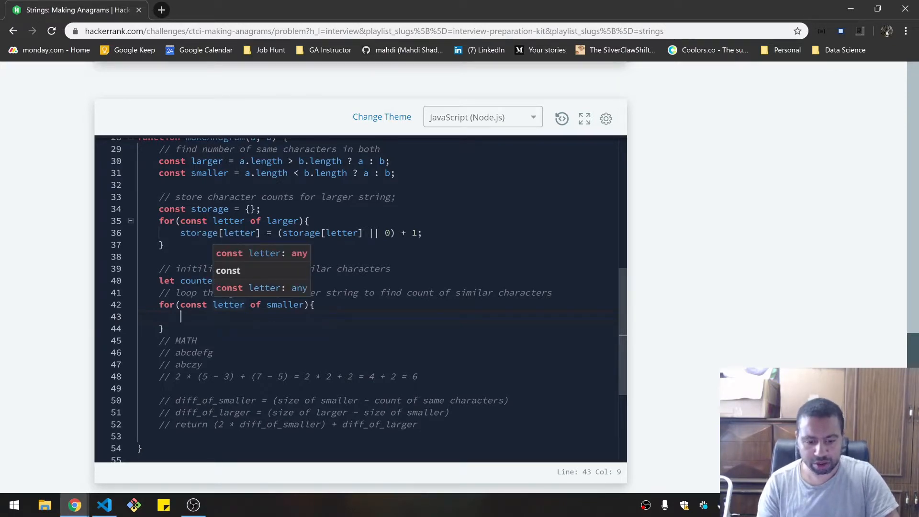
Inside the loop, if storage[letter] && storage[letter] > 0, decrement storage[letter] and increment counter.
{"action": "type", "text": "if("}
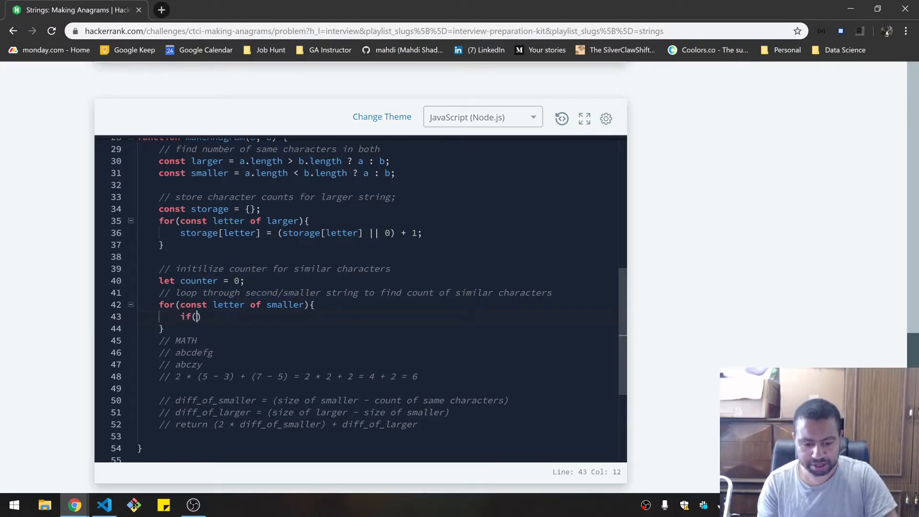
{"action": "type", "text": "storage[letter"}
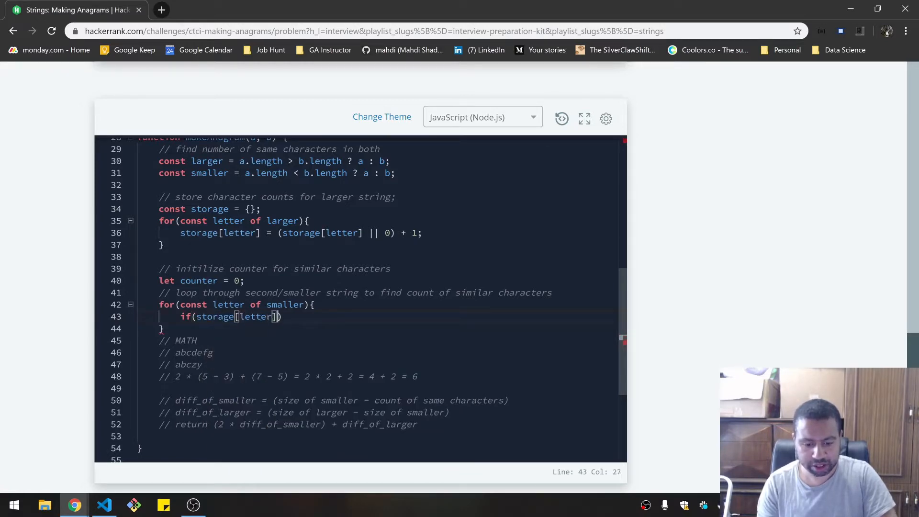
{"action": "type", "text": "{"}
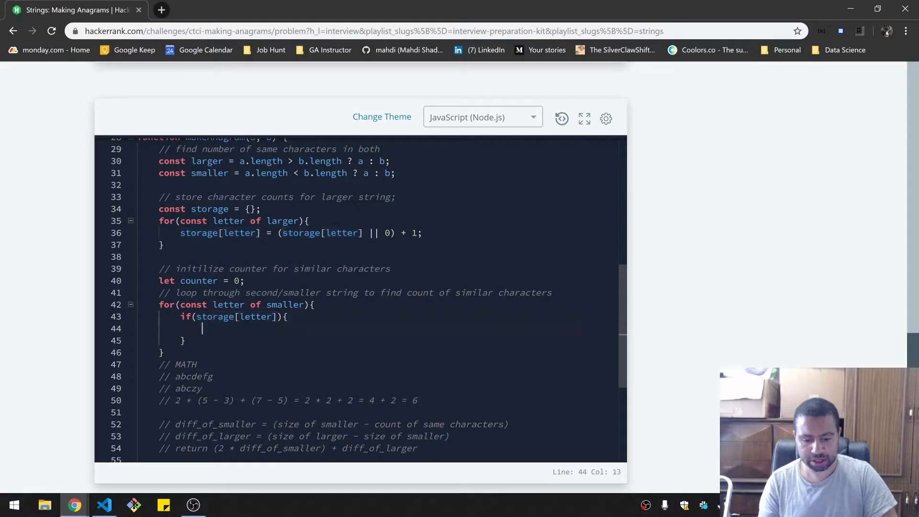
{"action": "type", "text": "storage[letter] --"}
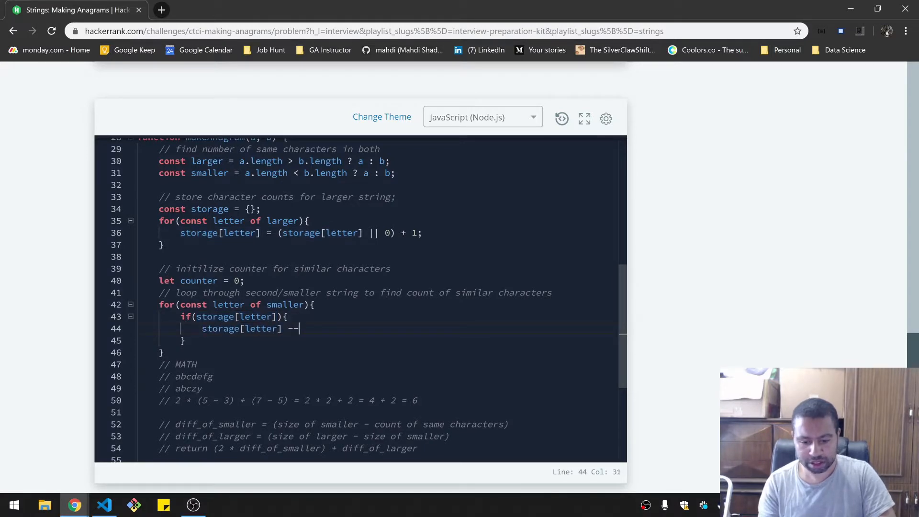
{"action": "type", "text": ";"}
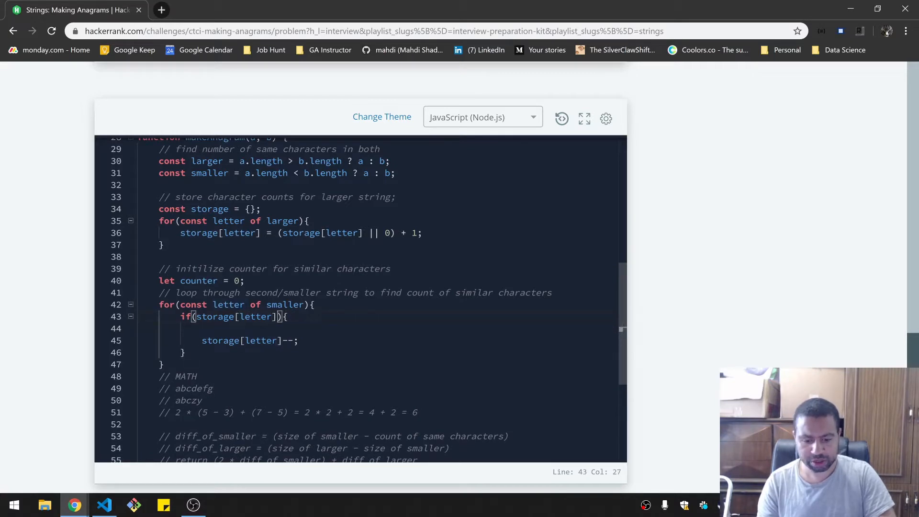
{"action": "type", "text": "&&"}
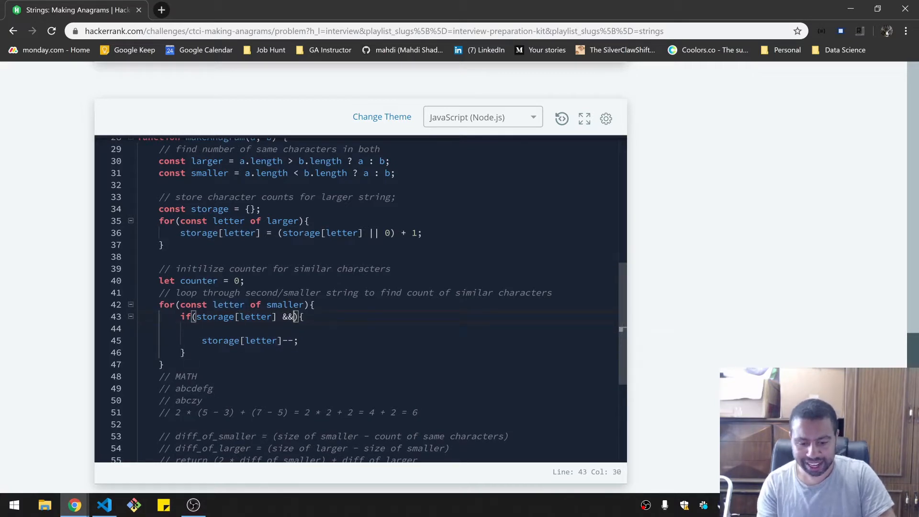
{"action": "type", "text": "storage[letter]"}
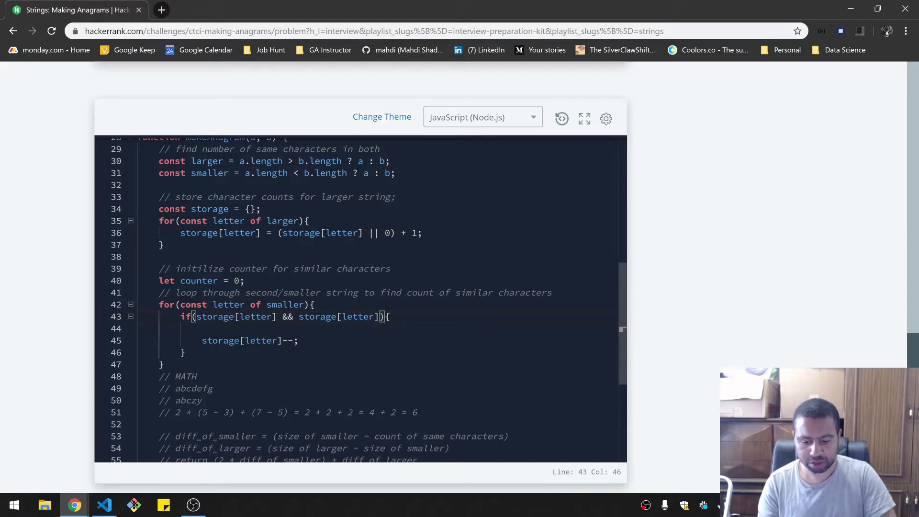
{"action": "type", "text": "> 0"}
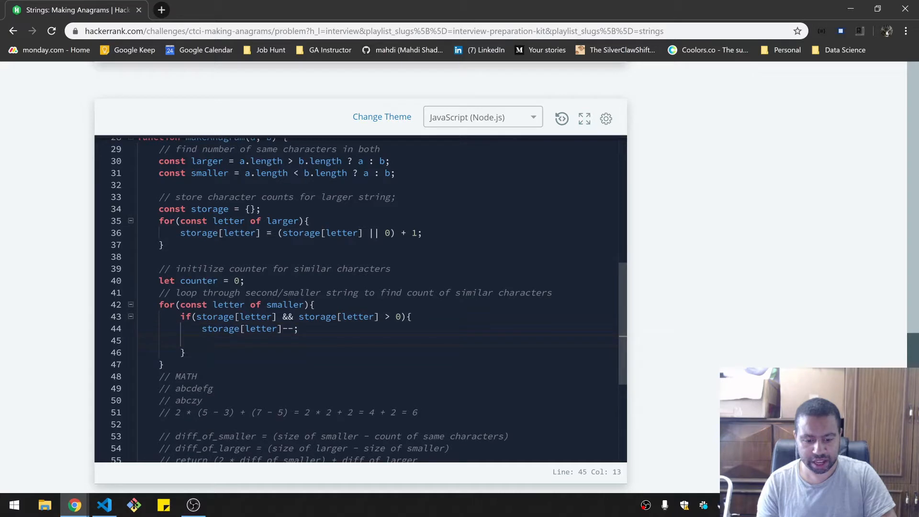
{"action": "type", "text": "counter+"}
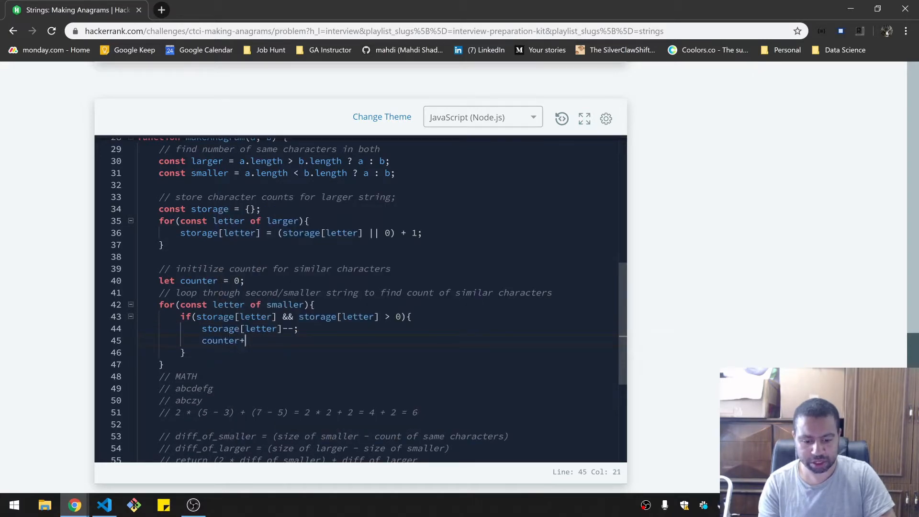
{"action": "type", "text": "+;"}
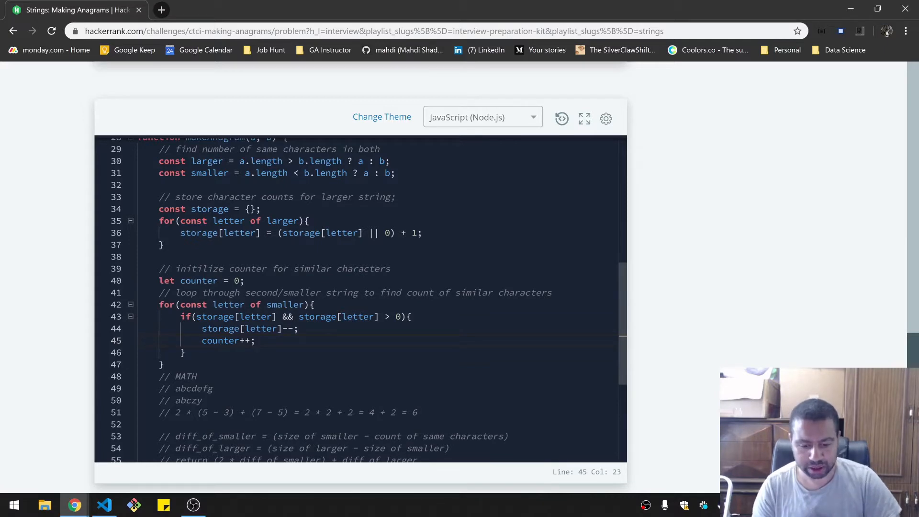
{"action": "left_click", "coordinate": [298, 328]}
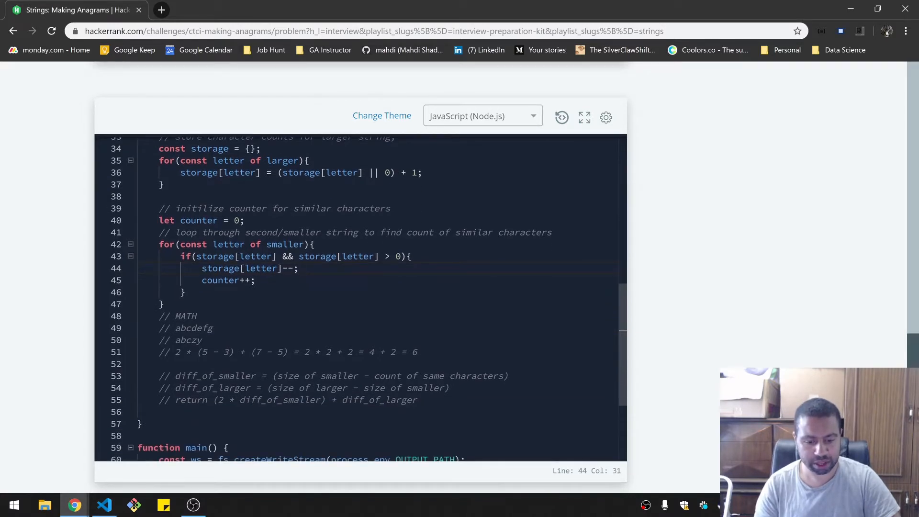
Add console.log(counter) after the loop and edit the length comparison on line 30.
{"action": "type", "text": "consol"}
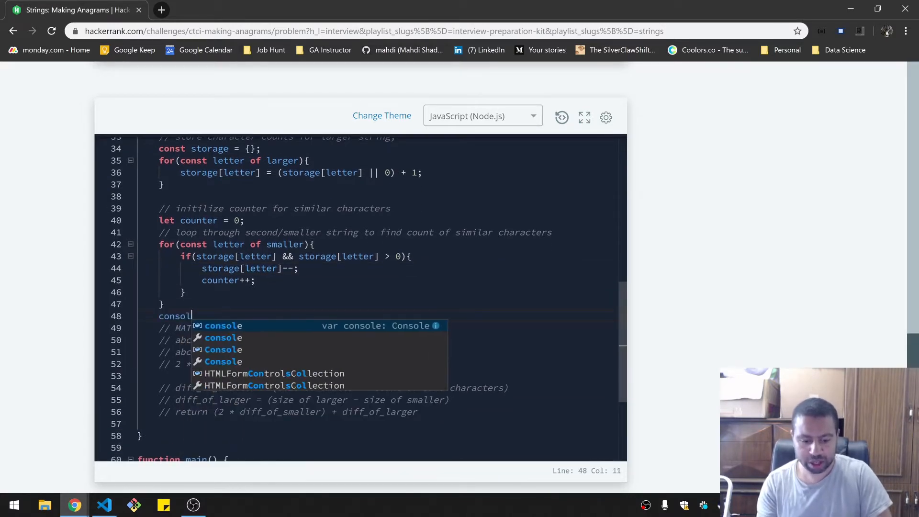
{"action": "type", "text": ".log()"}
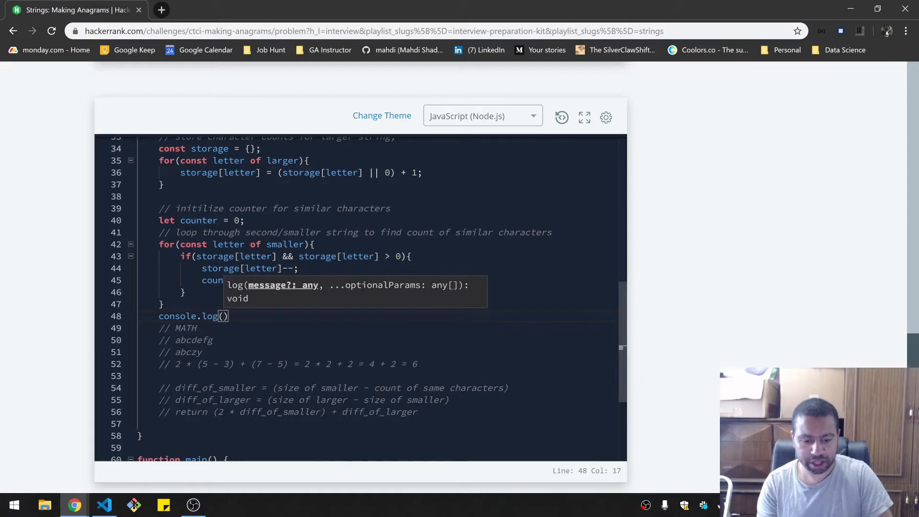
{"action": "type", "text": "counter"}
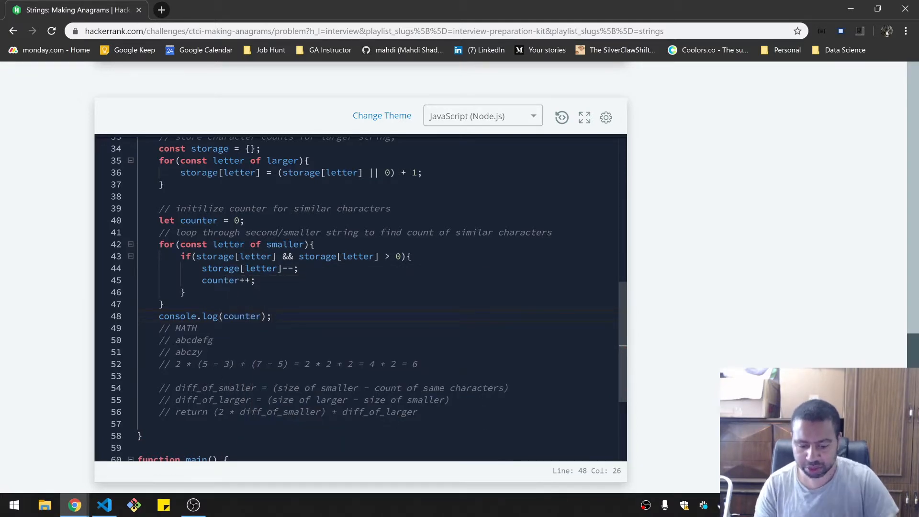
{"action": "scroll", "scroll_direction": "down", "scroll_amount": 3}
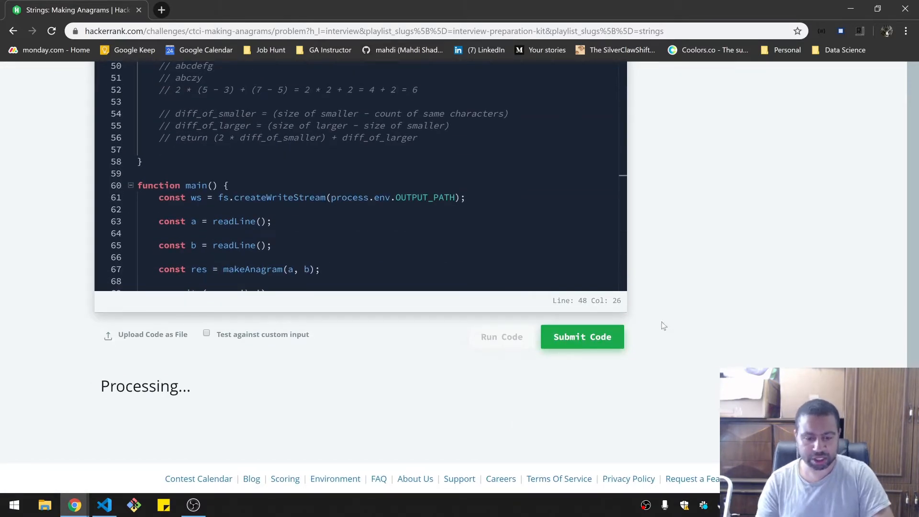
{"action": "left_click", "coordinate": [581, 336]}
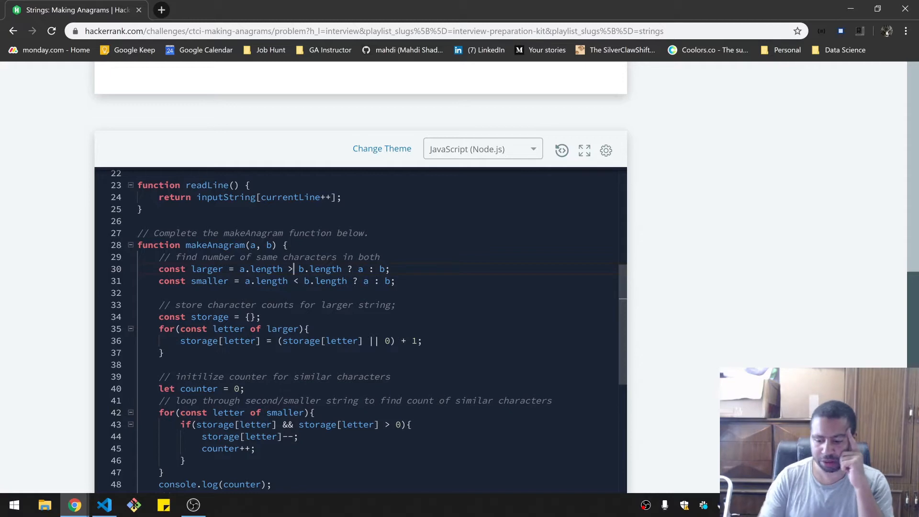
{"action": "type", "text": "="}
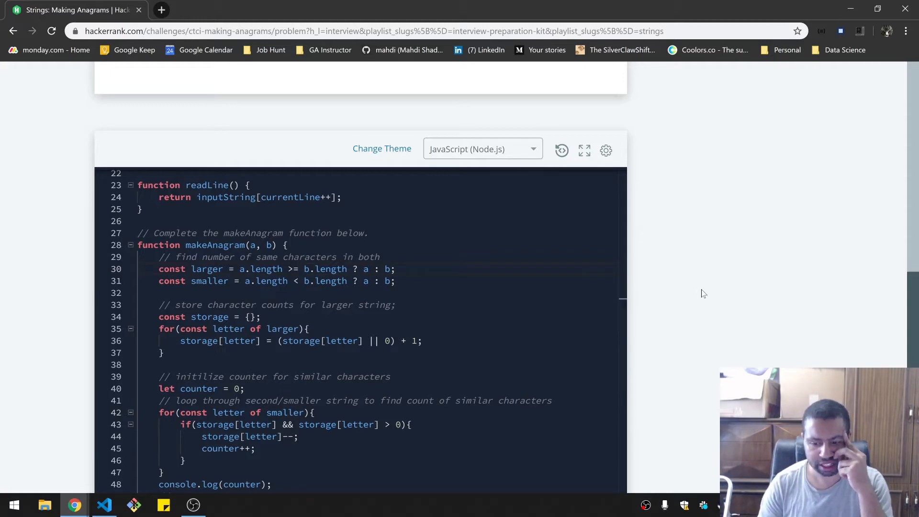
Run the code on the sample tests and review the Wrong Answer output with all 3 cases failing.
{"action": "scroll", "scroll_direction": "down", "scroll_amount": 3}
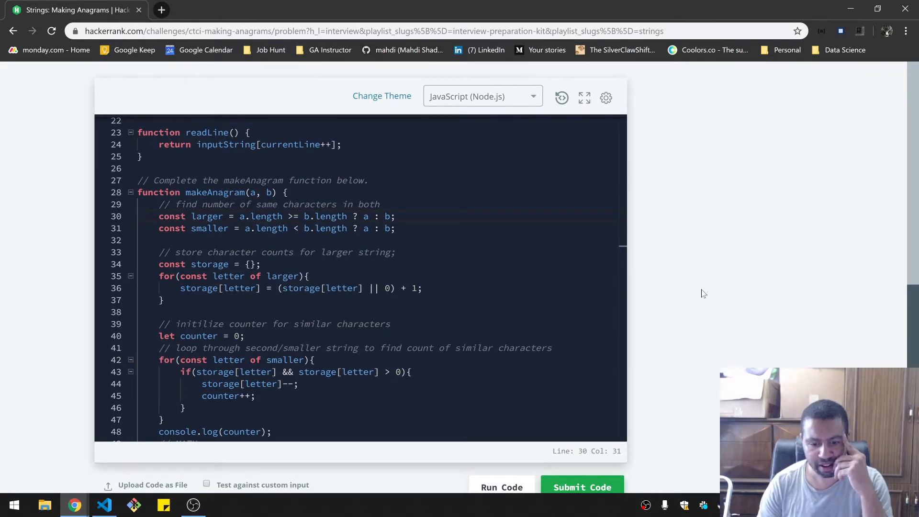
{"action": "left_click", "coordinate": [581, 486]}
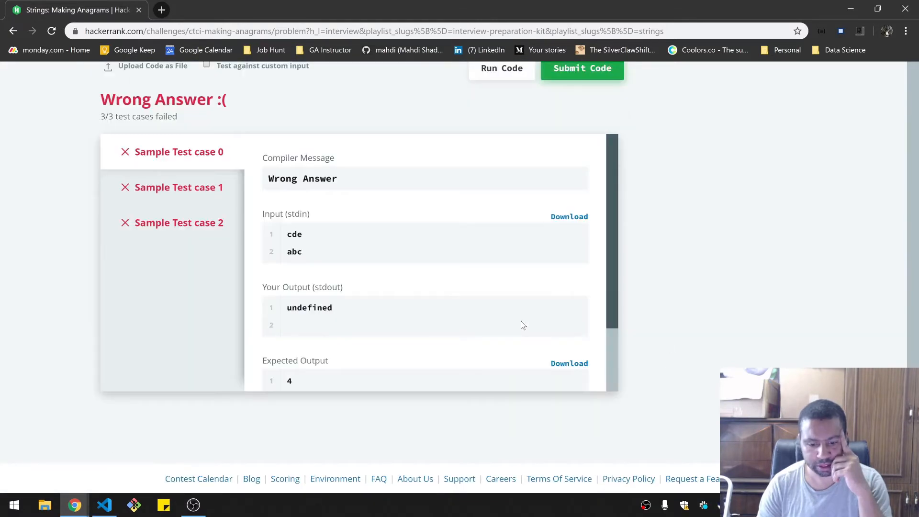
{"action": "scroll", "scroll_direction": "down", "scroll_amount": 3}
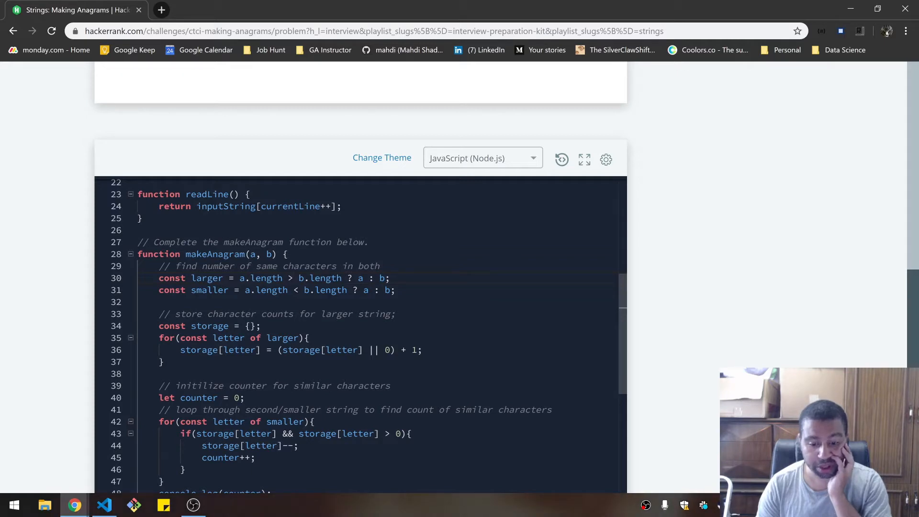
Make line 30 use >=, remove console.log and the example comments, and uncomment the diff_of_smaller line.
{"action": "type", "text": "="}
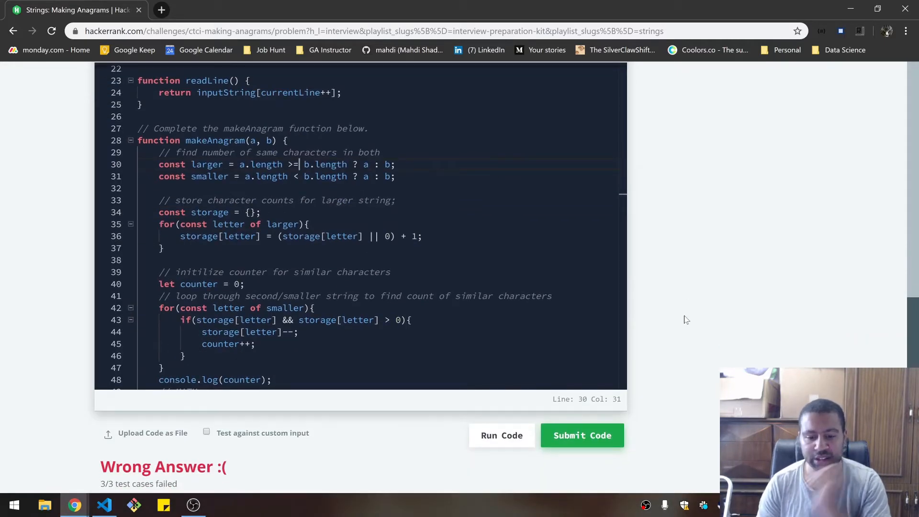
{"action": "scroll", "scroll_direction": "down", "scroll_amount": 3}
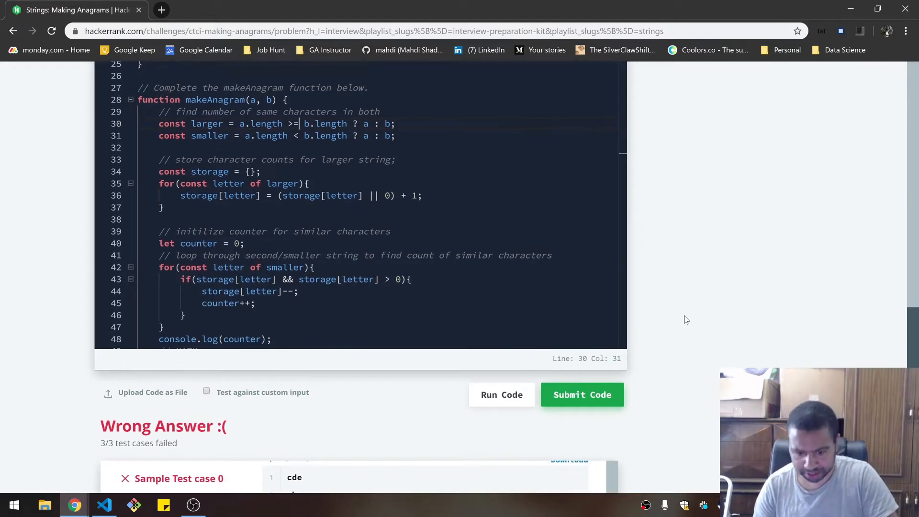
{"action": "scroll", "scroll_direction": "down", "scroll_amount": 3}
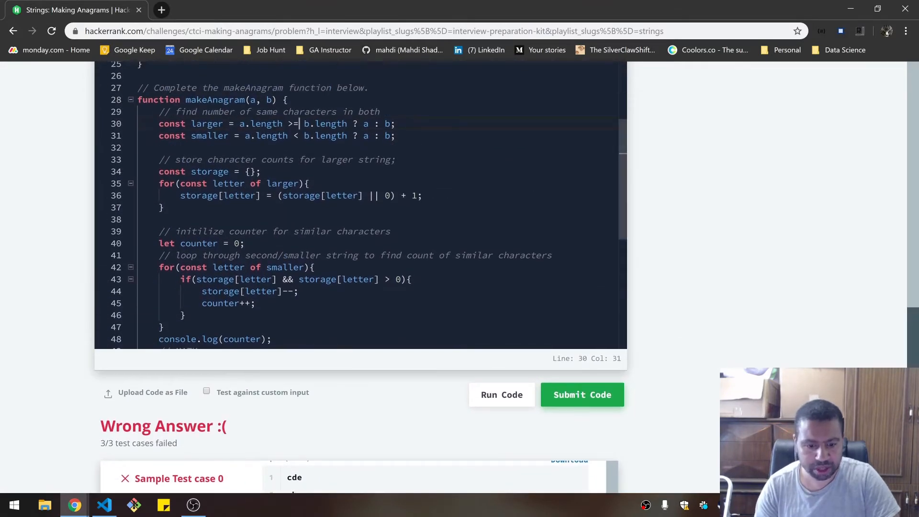
{"action": "scroll", "scroll_direction": "down", "scroll_amount": 3}
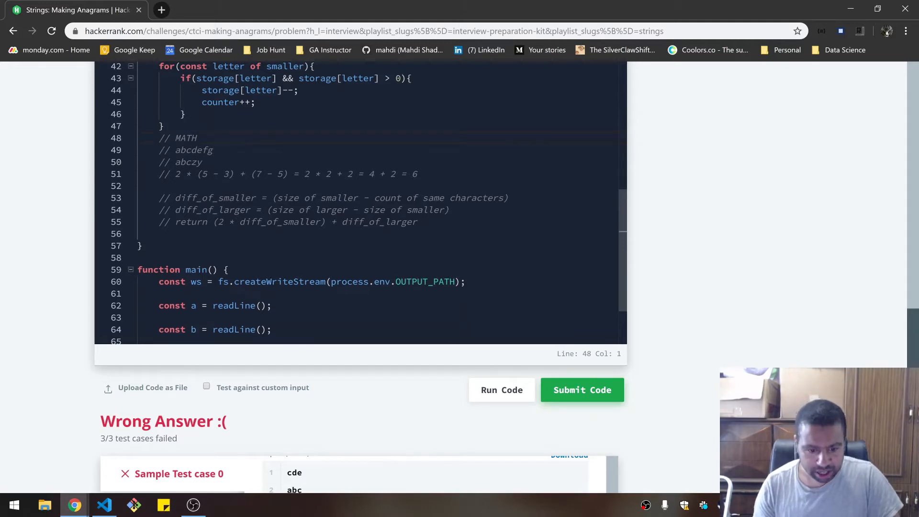
{"action": "left_click", "coordinate": [272, 197]}
{"action": "type", "text": "!!!"}
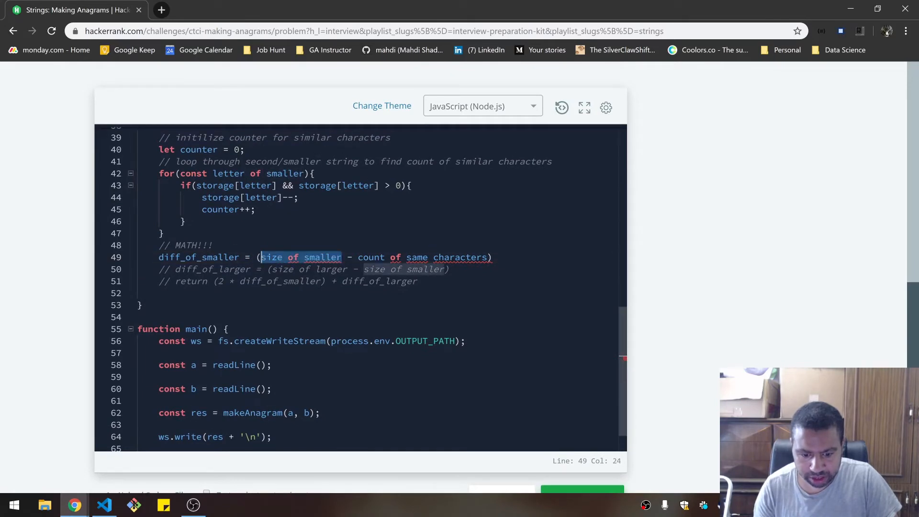
Set diff_of_smaller = smaller.length - counter, diff_of_larger = larger.length - smaller.length, and return (2 * diff_of_smaller) + diff_of_larger.
{"action": "type", "text": "smaller.length"}
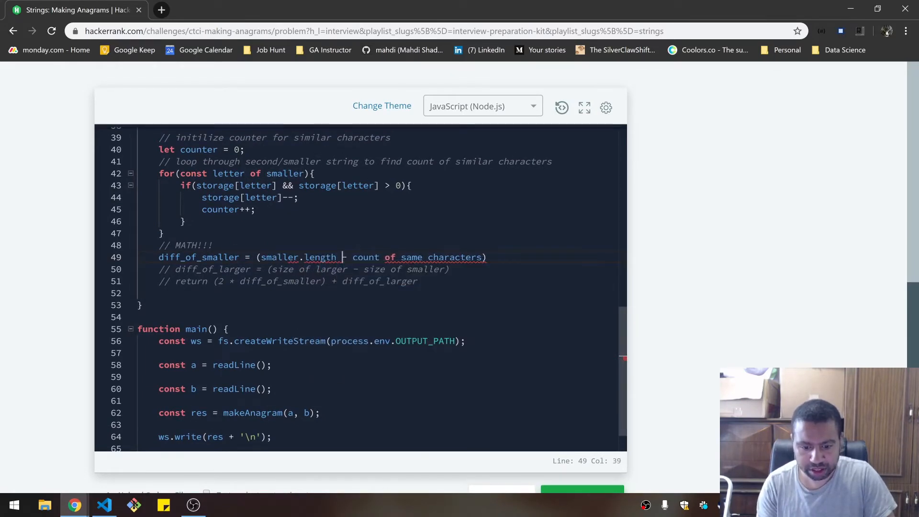
{"action": "left_click_drag", "start_coordinate": [353, 256], "coordinate": [482, 256]}
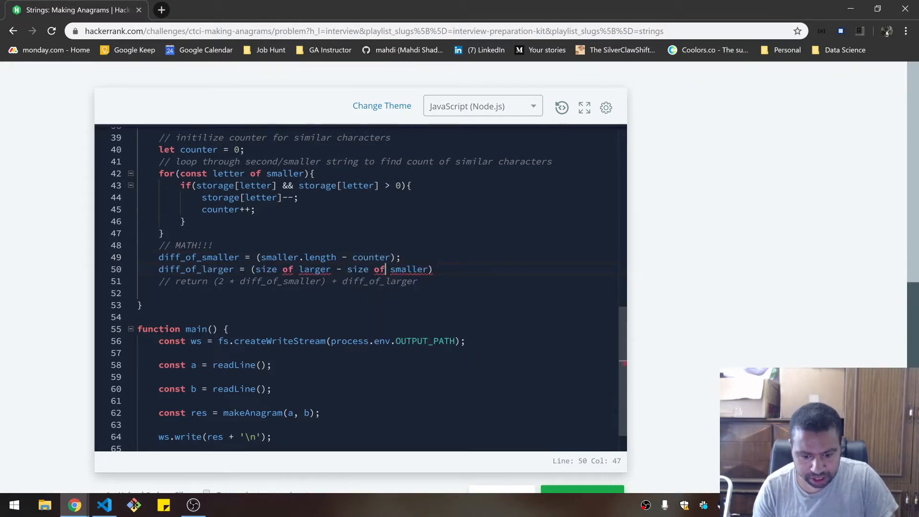
{"action": "type", "text": "la"}
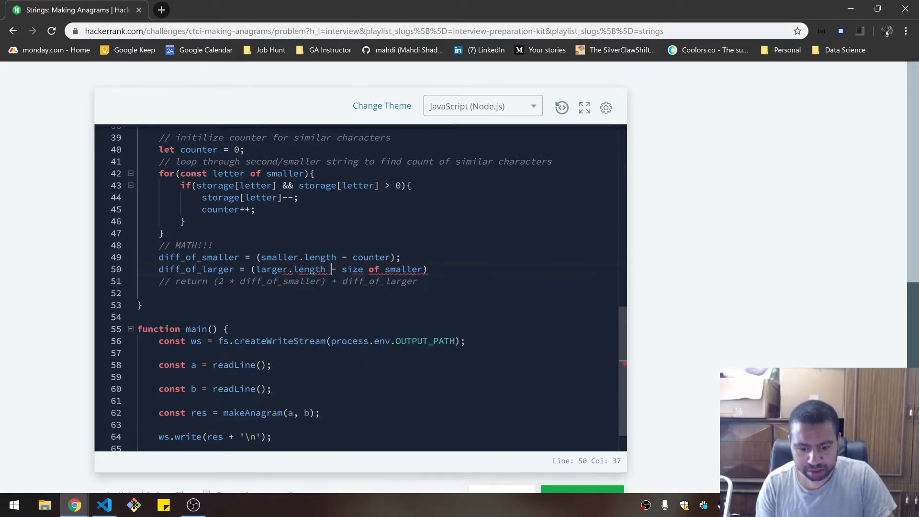
{"action": "left_click_drag", "start_coordinate": [342, 269], "coordinate": [427, 269]}
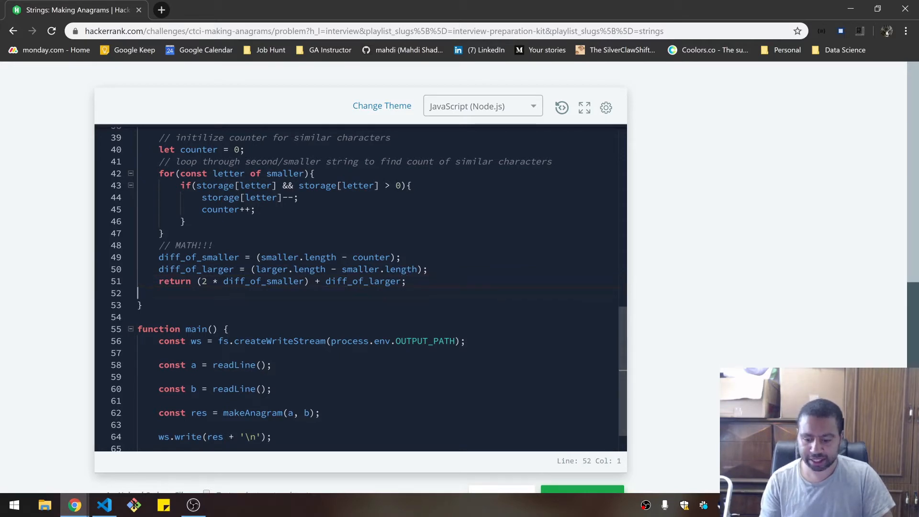
{"action": "left_click", "coordinate": [501, 417]}
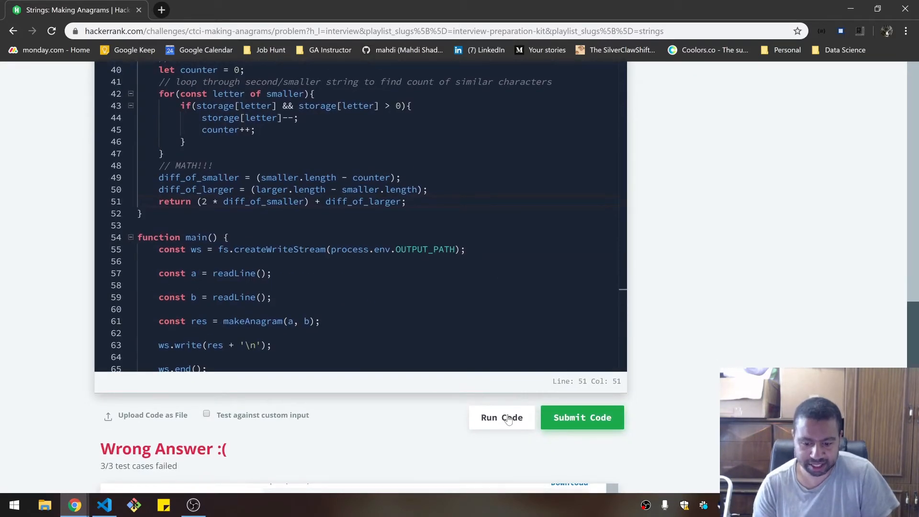
Declare both diff variables with const, run the samples, and submit the solution to see the Congratulations banner.
{"action": "left_click", "coordinate": [500, 417]}
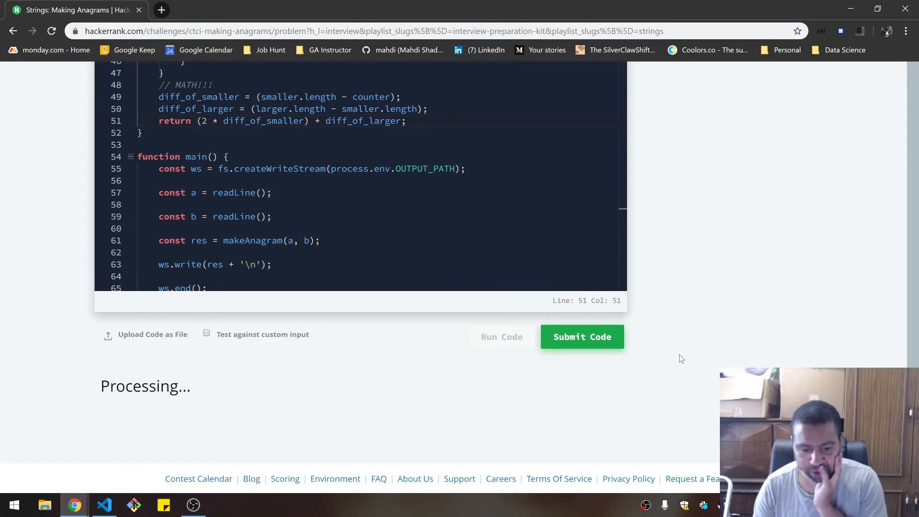
{"action": "left_click", "coordinate": [580, 336]}
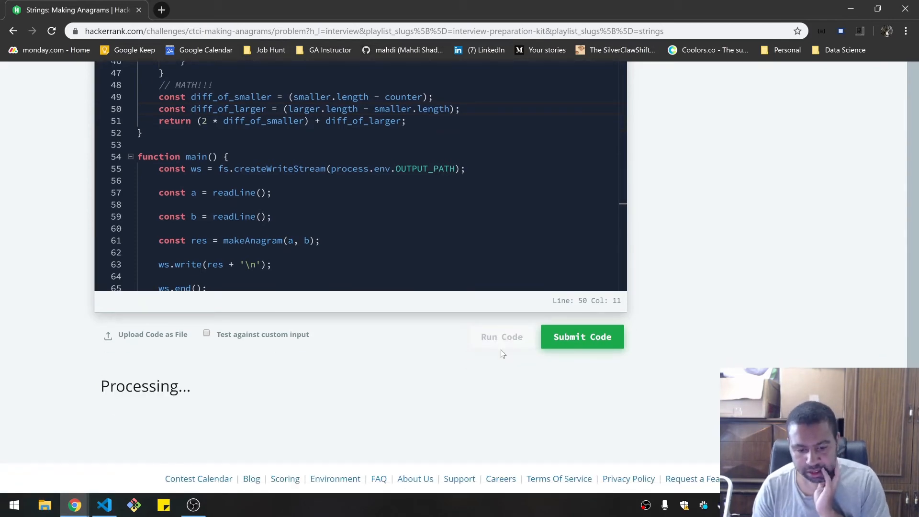
{"action": "left_click", "coordinate": [501, 336]}
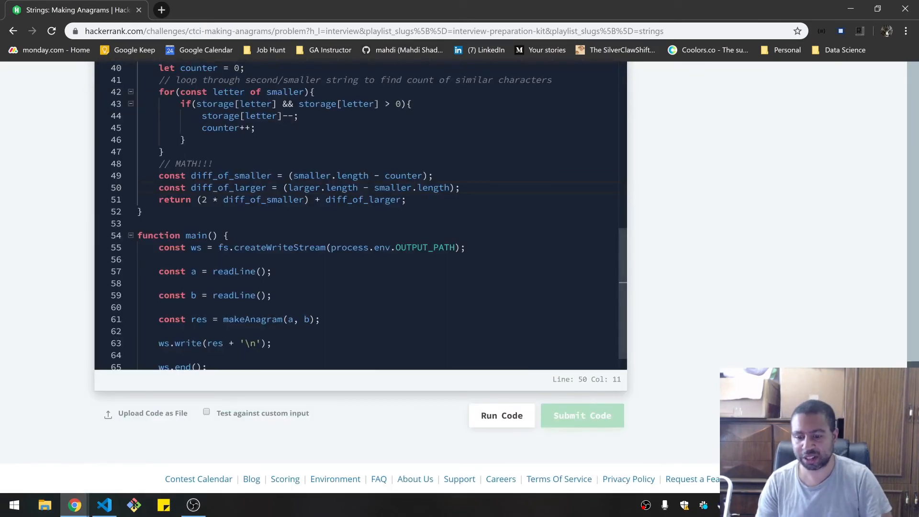
{"action": "left_click", "coordinate": [581, 414]}
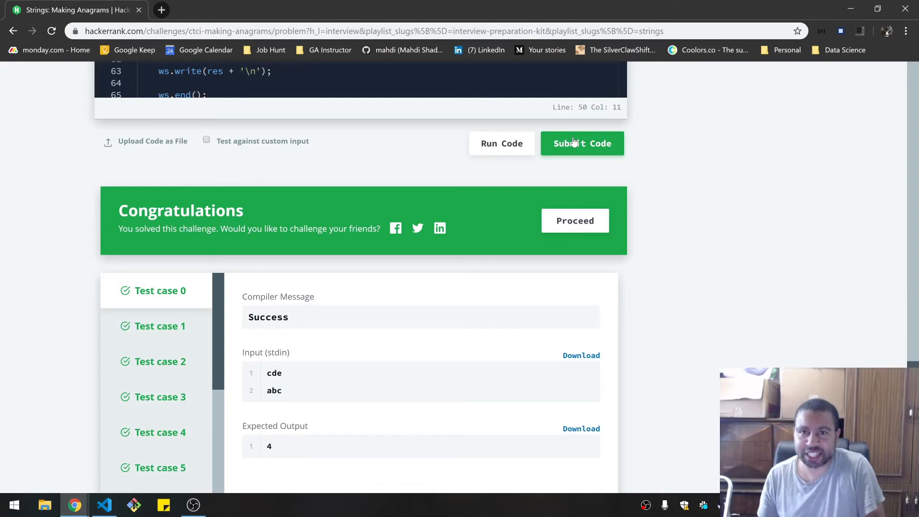
{"action": "left_click", "coordinate": [574, 220]}
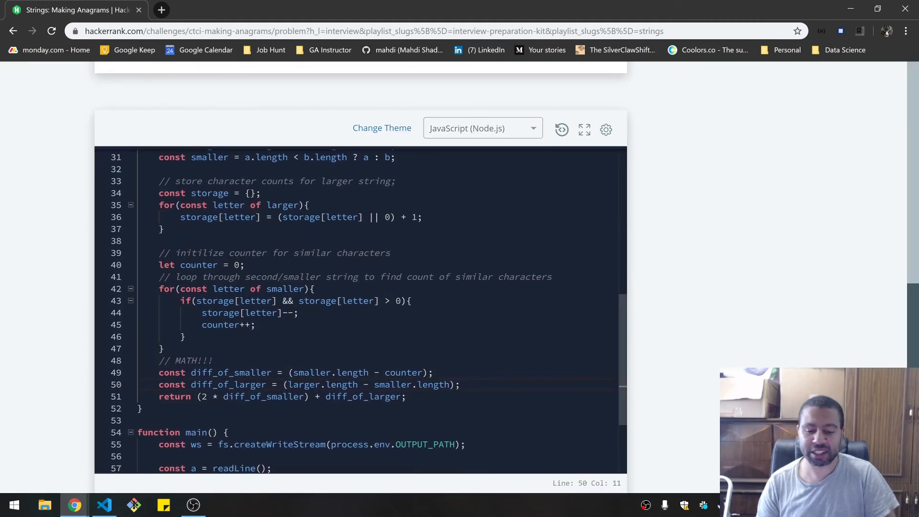
{"action": "left_click_drag", "start_coordinate": [157, 372], "coordinate": [405, 396]}
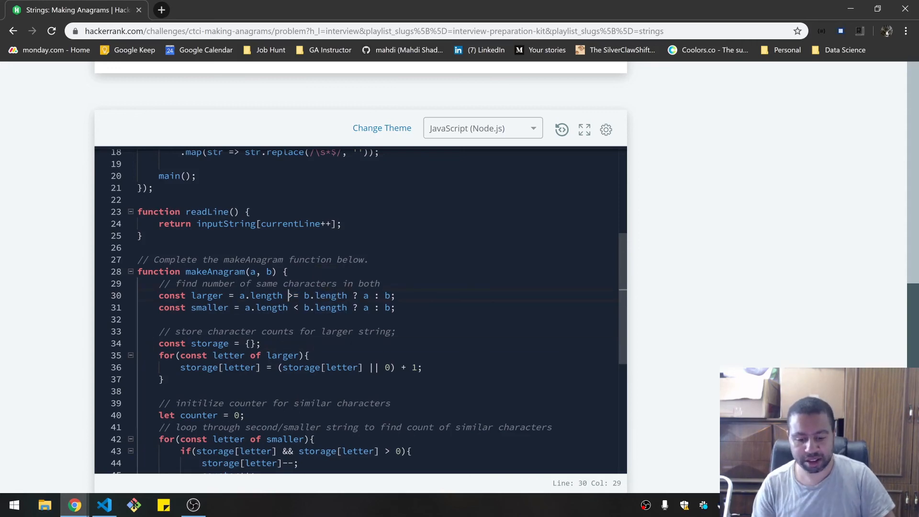
{"action": "scroll", "scroll_direction": "down", "scroll_amount": 3}
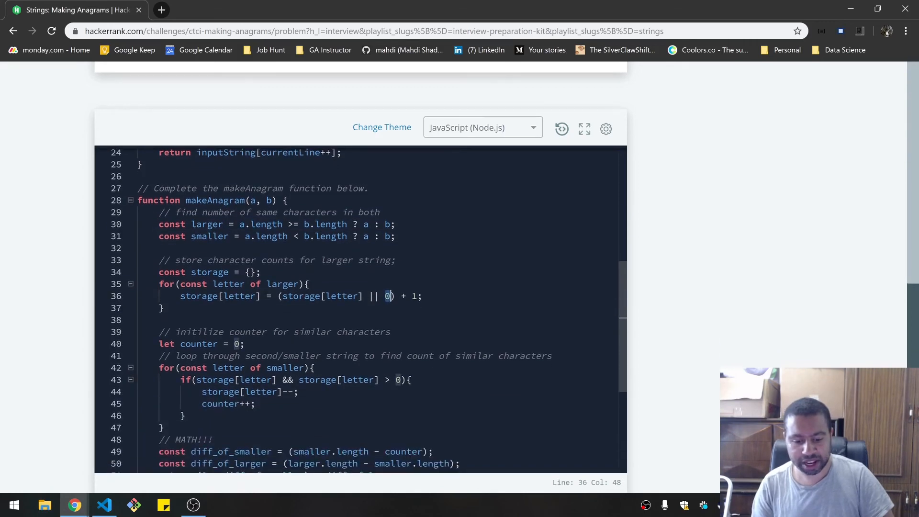